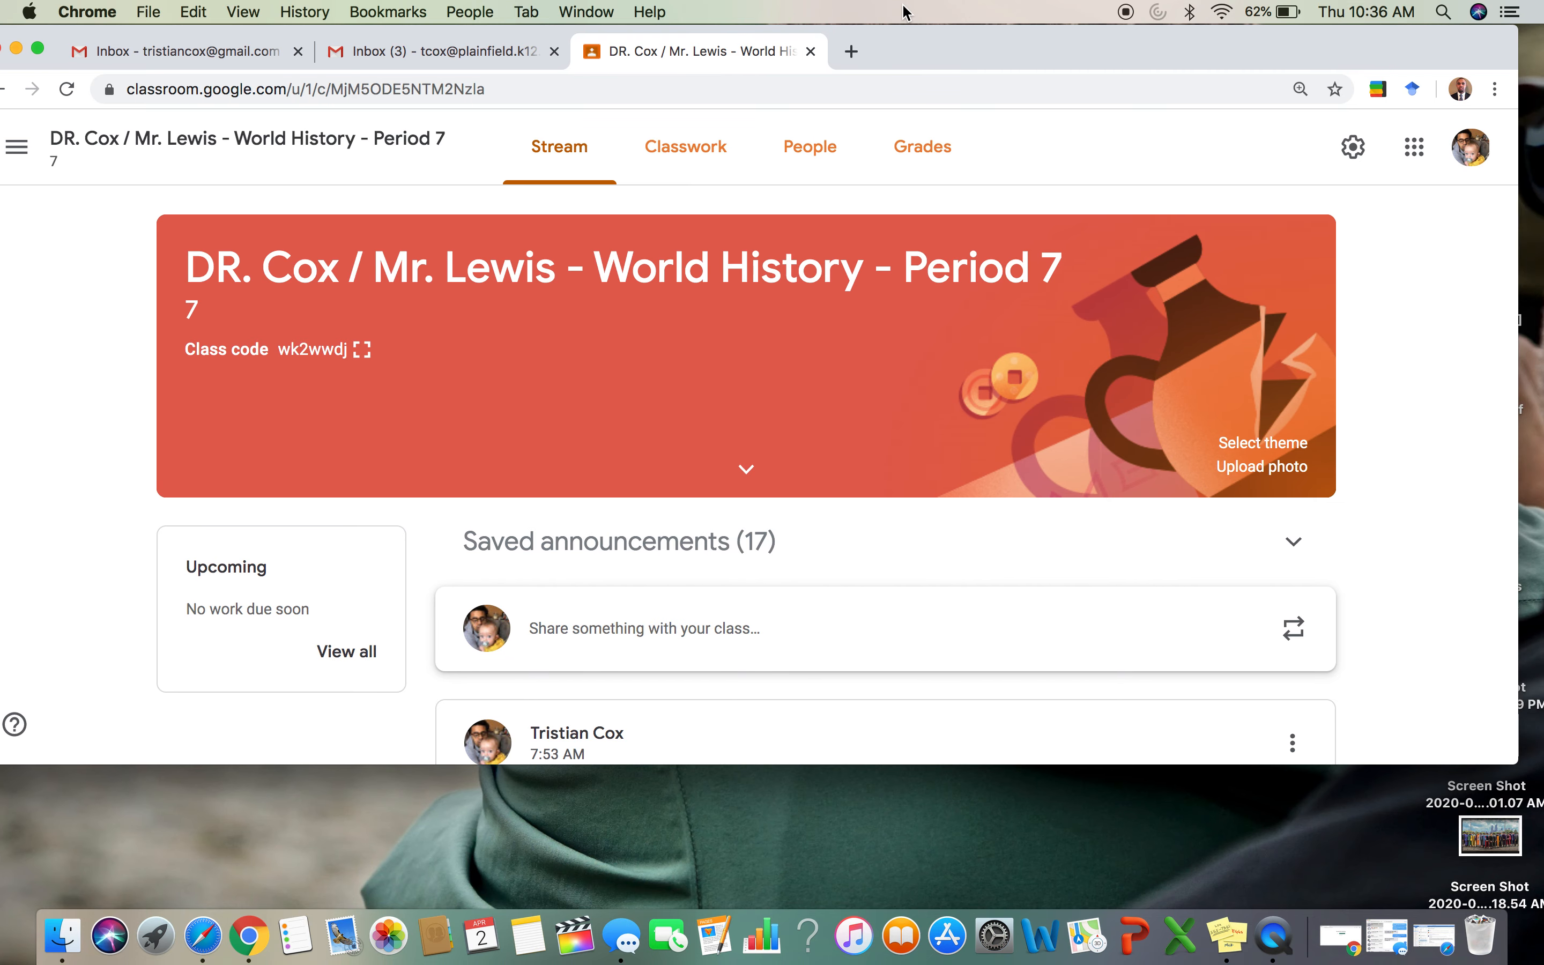
Step: Scroll the World History Period 7 stream down to Thursday's Teen Vaping classwork post
{"action": "scroll", "scroll_direction": "down", "scroll_amount": 3}
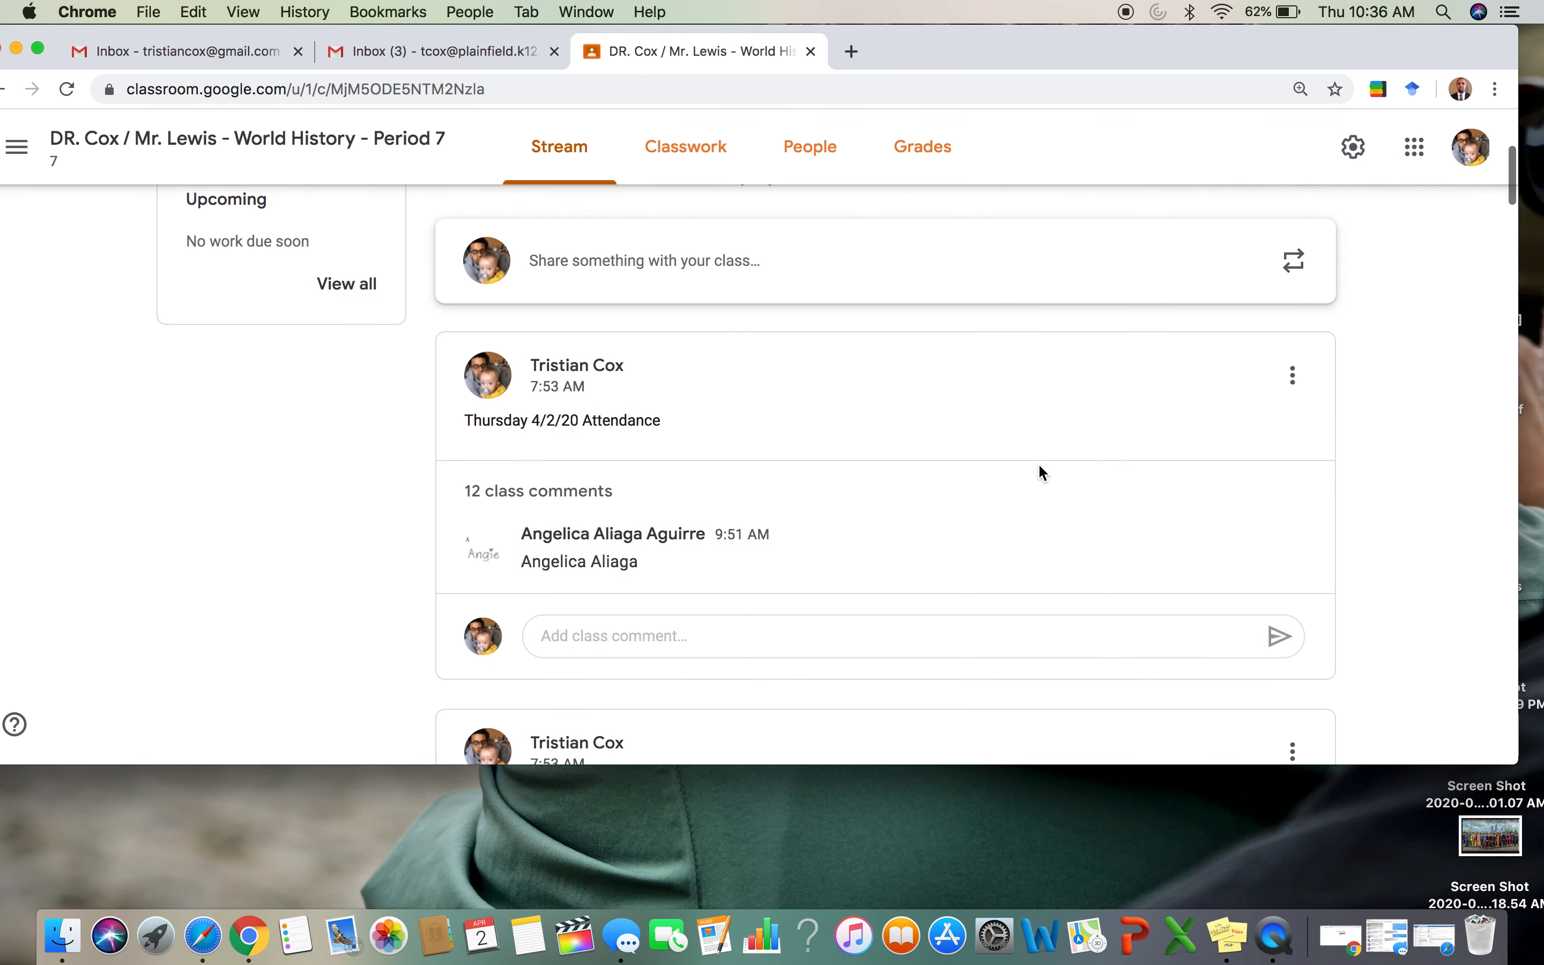
{"action": "scroll", "scroll_direction": "down", "scroll_amount": 3}
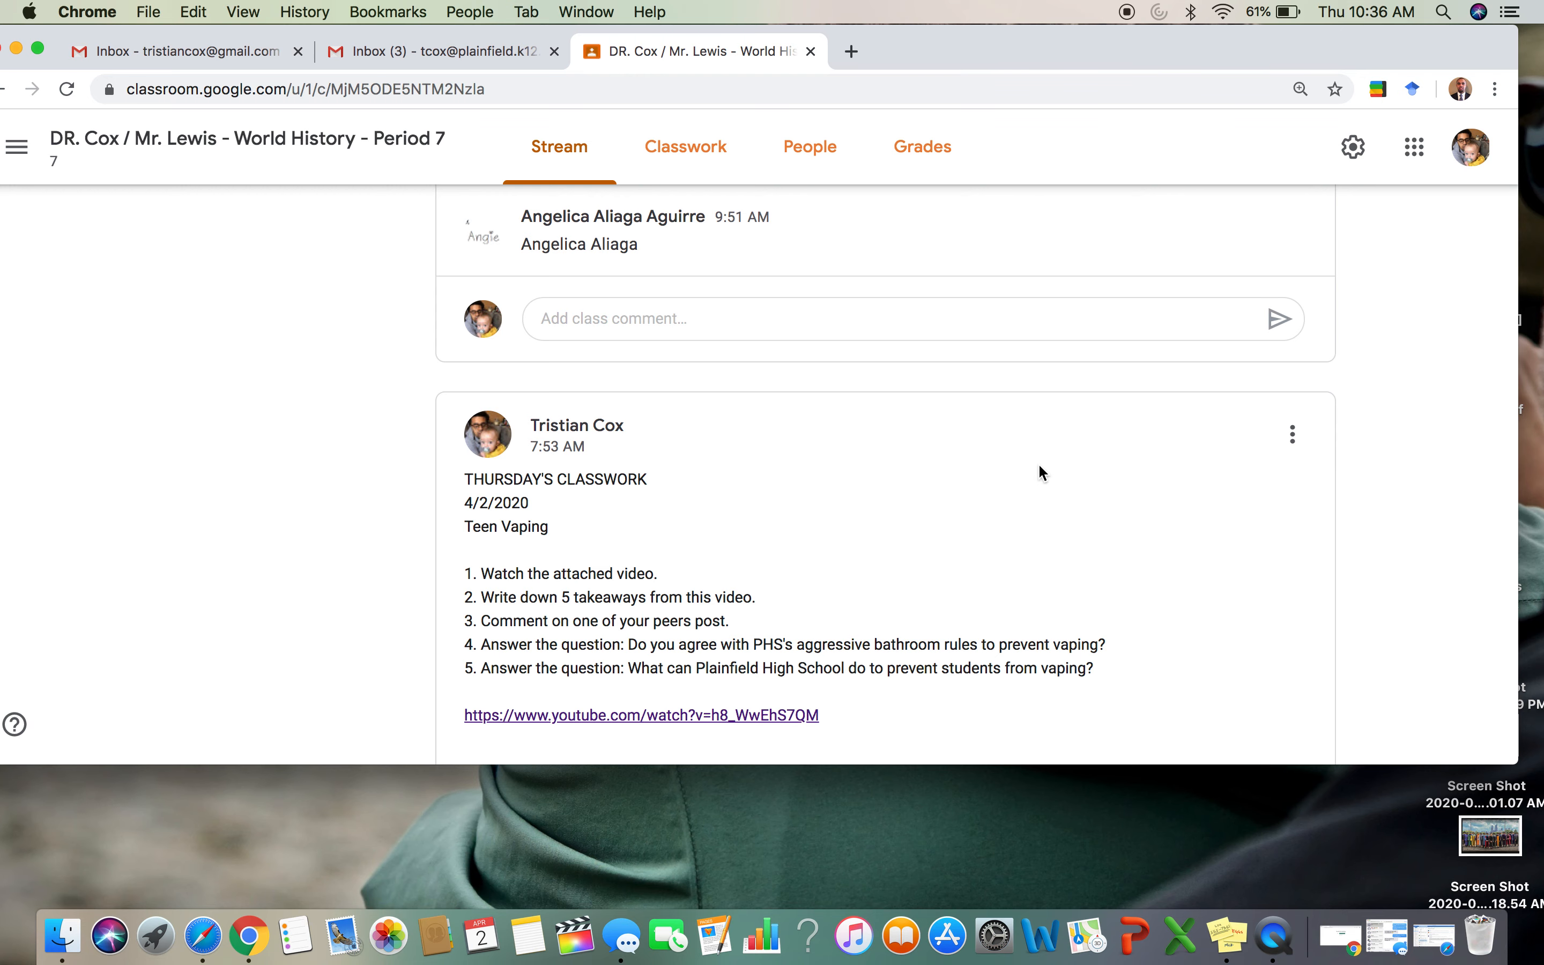
{"action": "mouse_move", "coordinate": [1143, 534]}
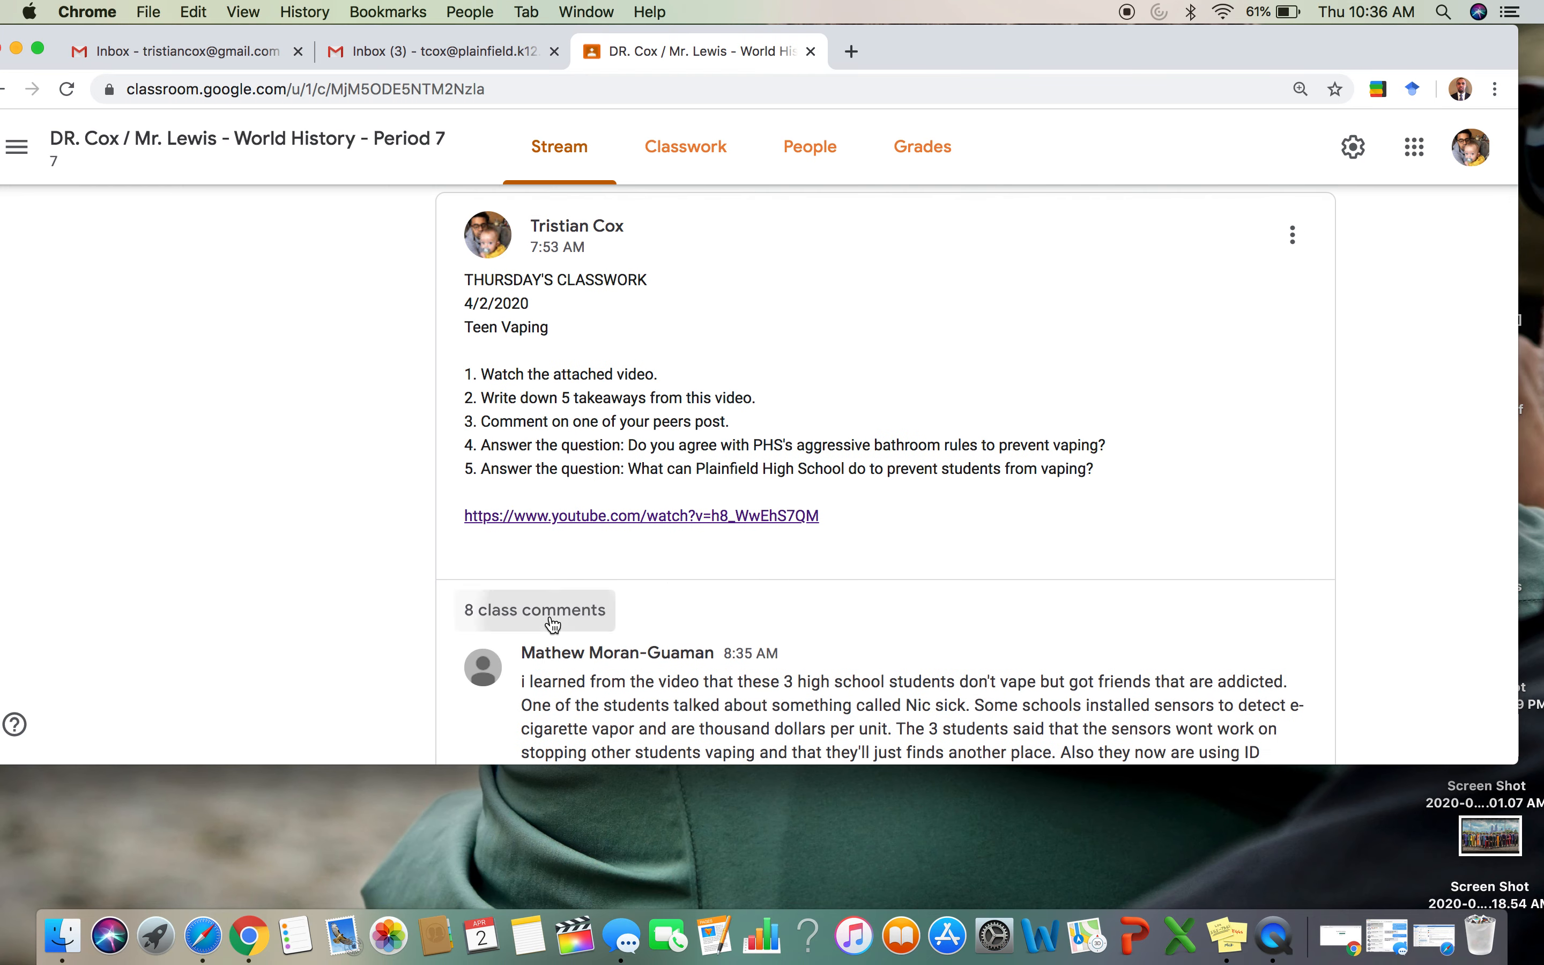
Step: Scroll through the Teen Vaping post's class comments to Dylan's 9:10 AM vaping-facts comment
{"action": "scroll", "scroll_direction": "down", "scroll_amount": 3}
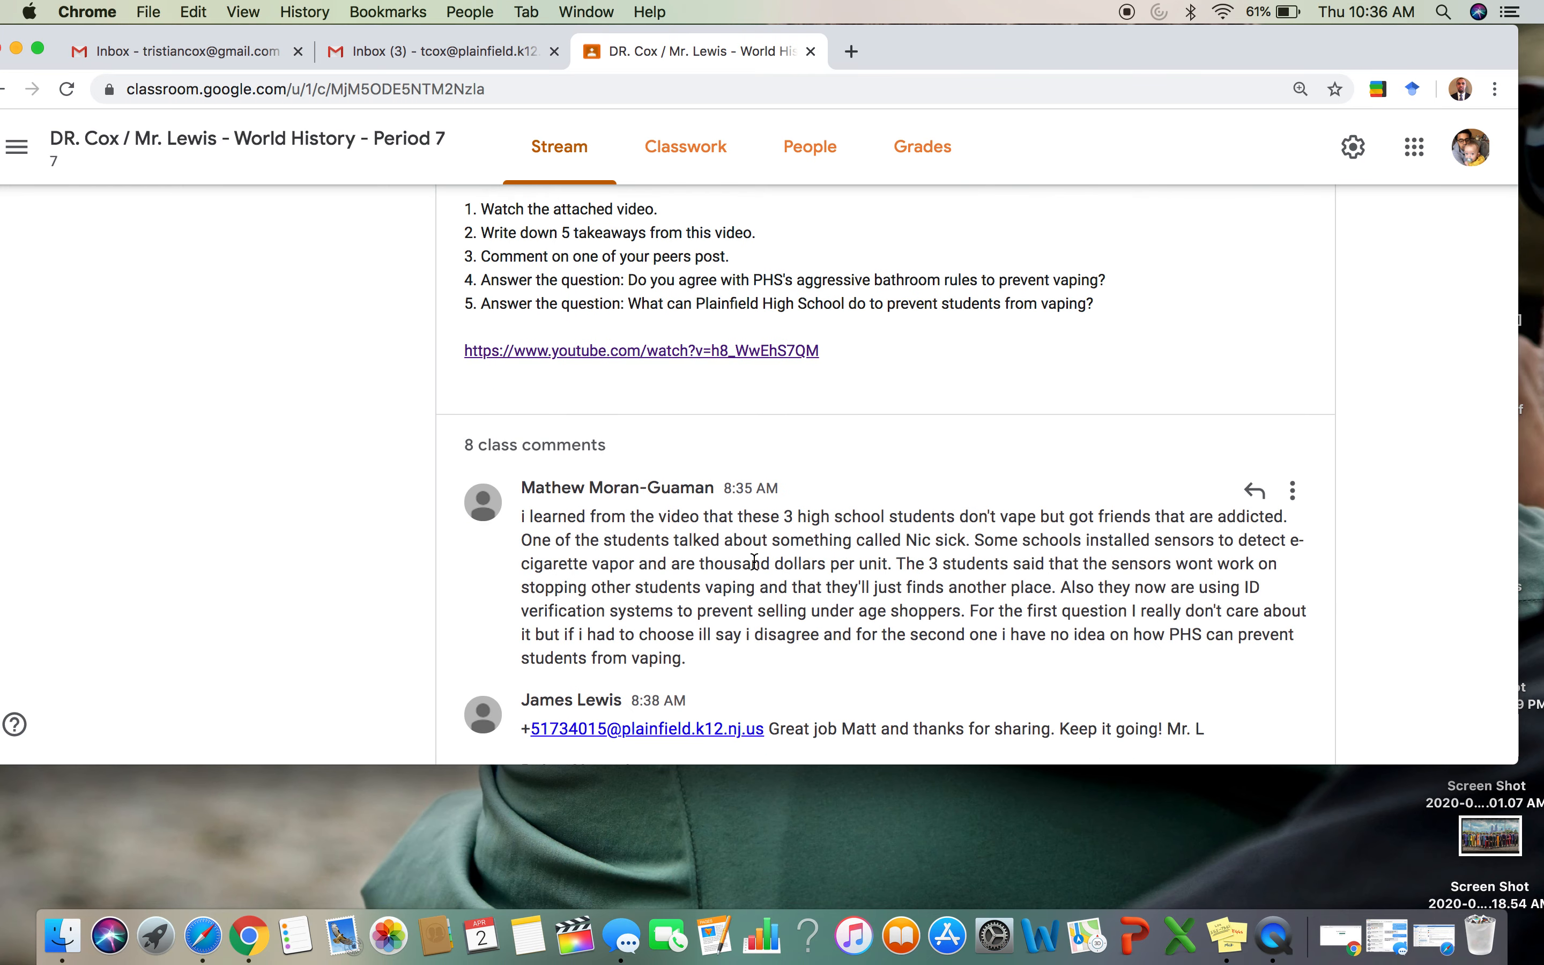
{"action": "scroll", "scroll_direction": "down", "scroll_amount": 3}
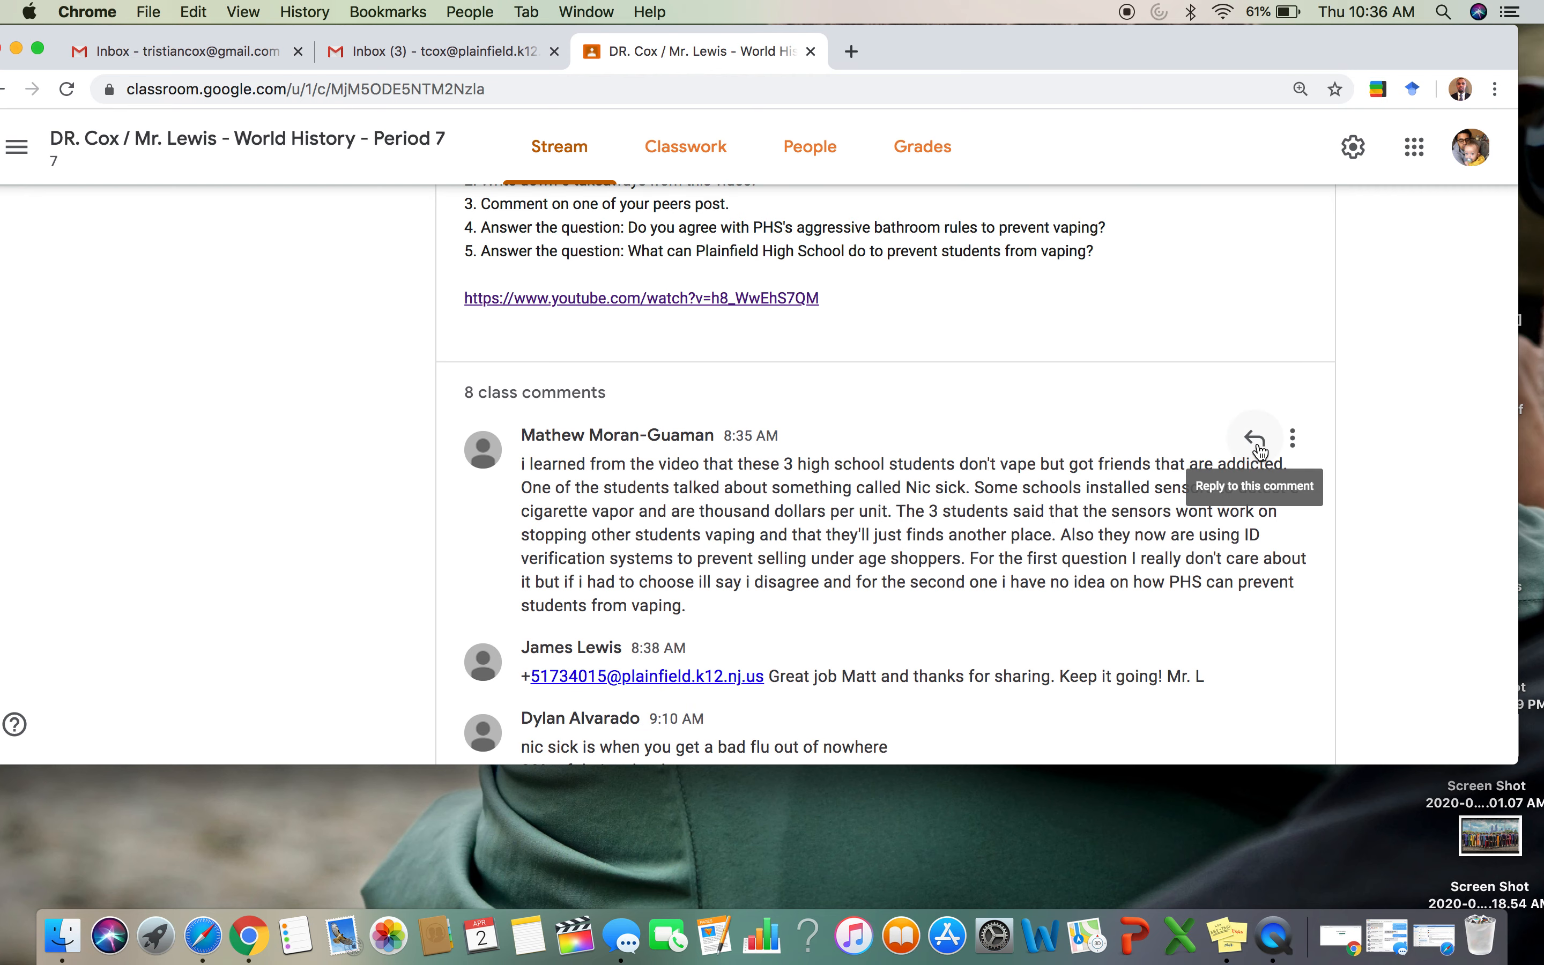
{"action": "scroll", "scroll_direction": "down", "scroll_amount": 3}
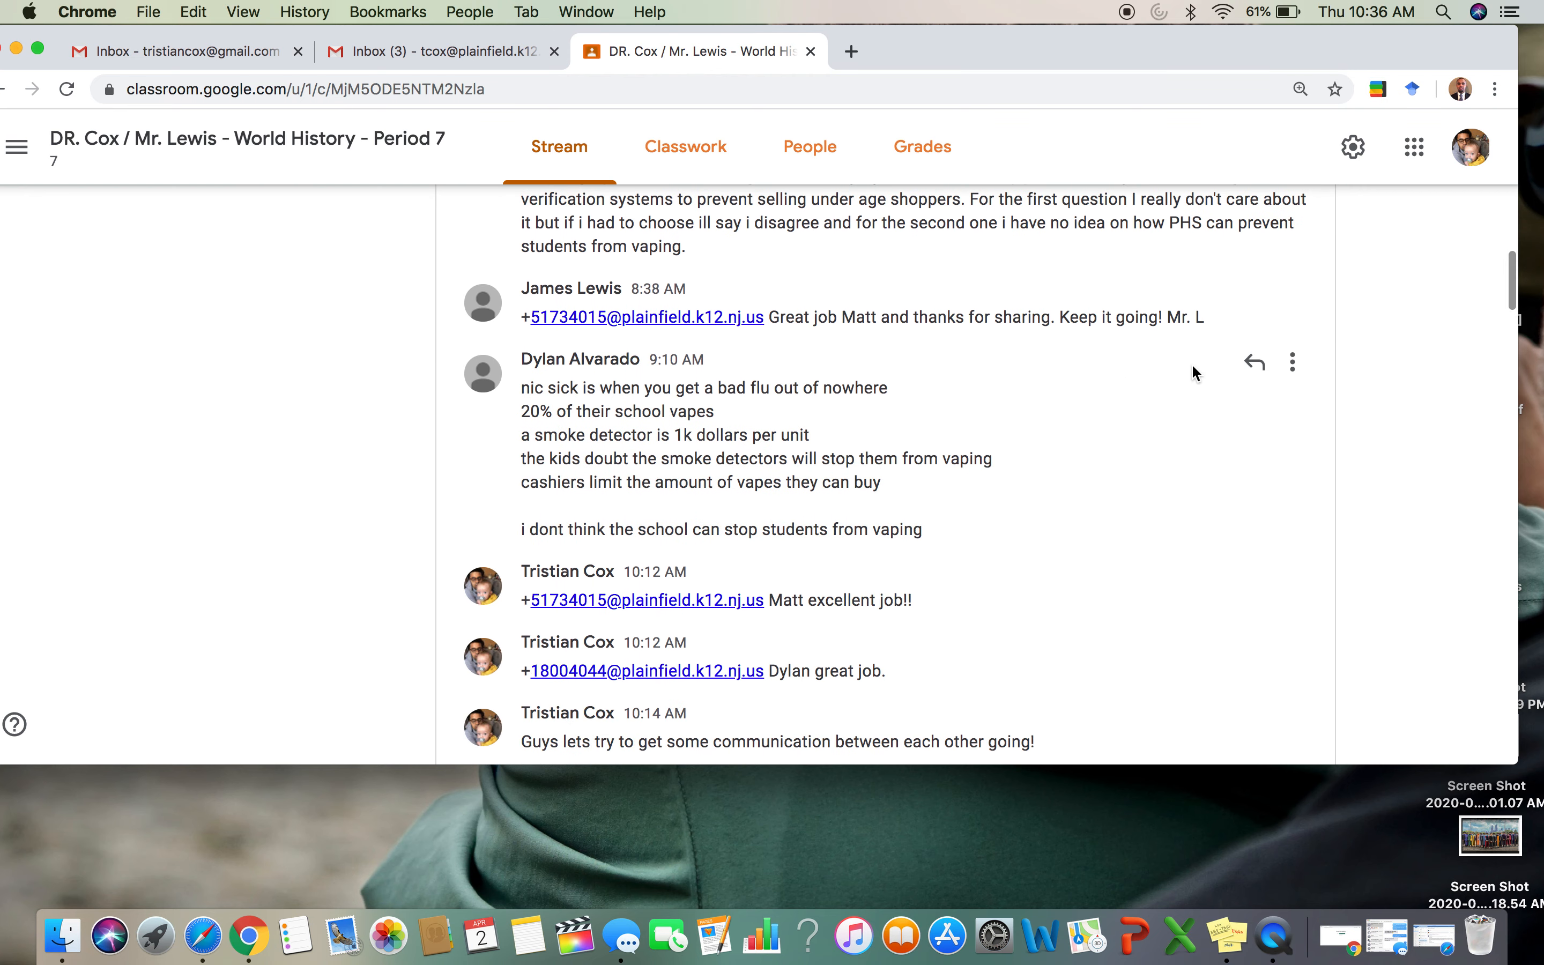
{"action": "scroll", "scroll_direction": "down", "scroll_amount": 3}
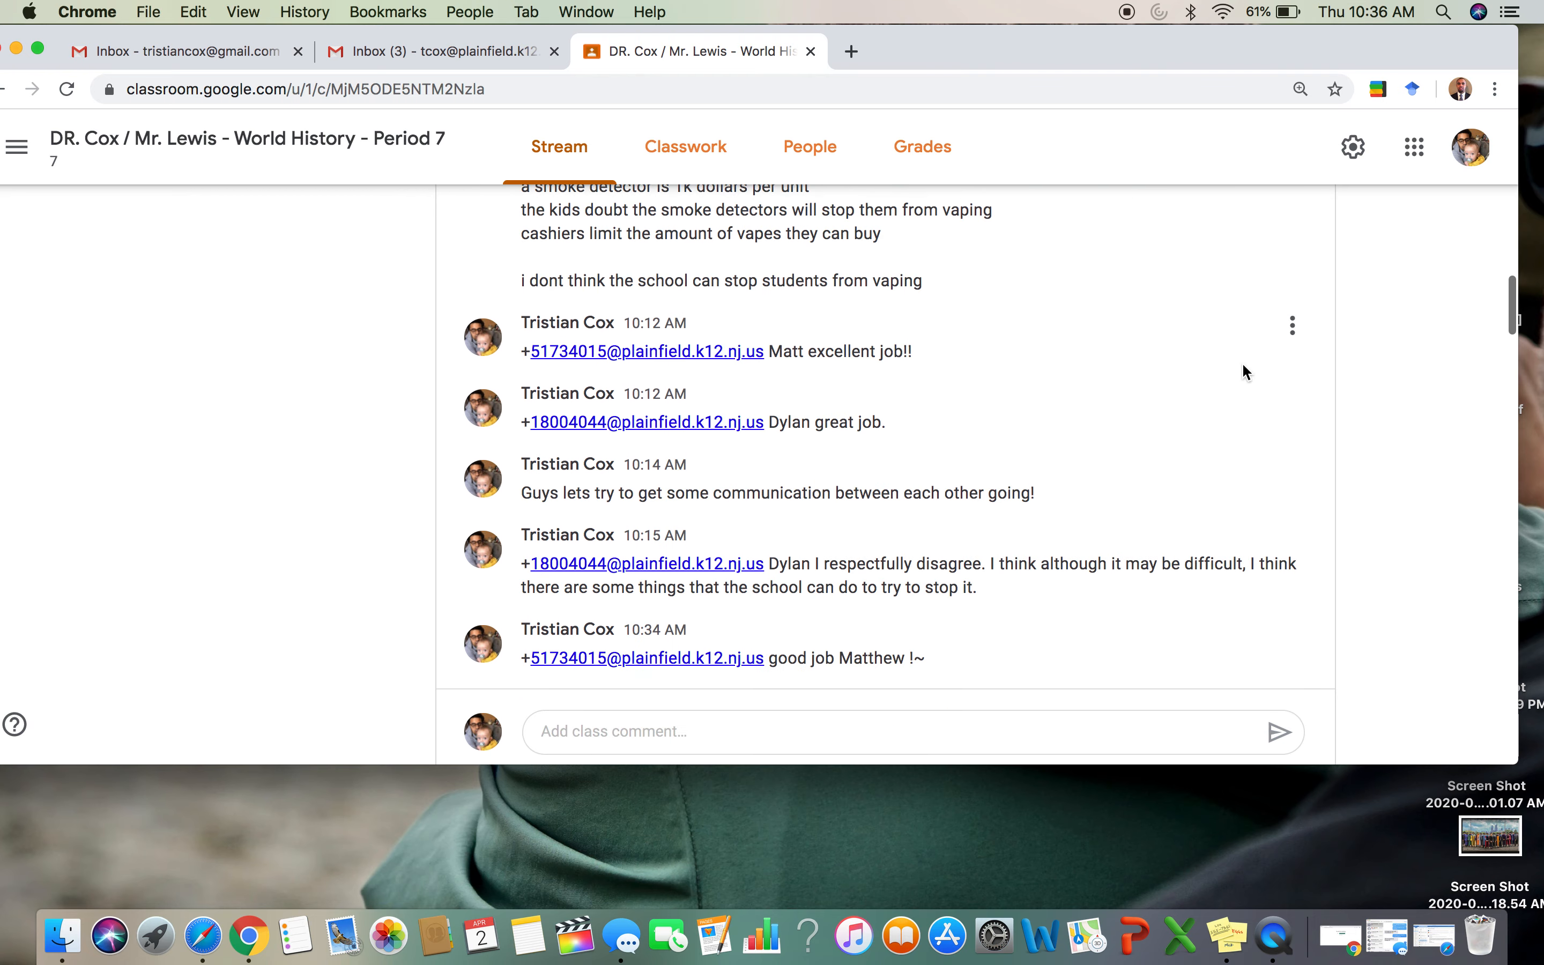
{"action": "scroll", "scroll_direction": "down", "scroll_amount": 3}
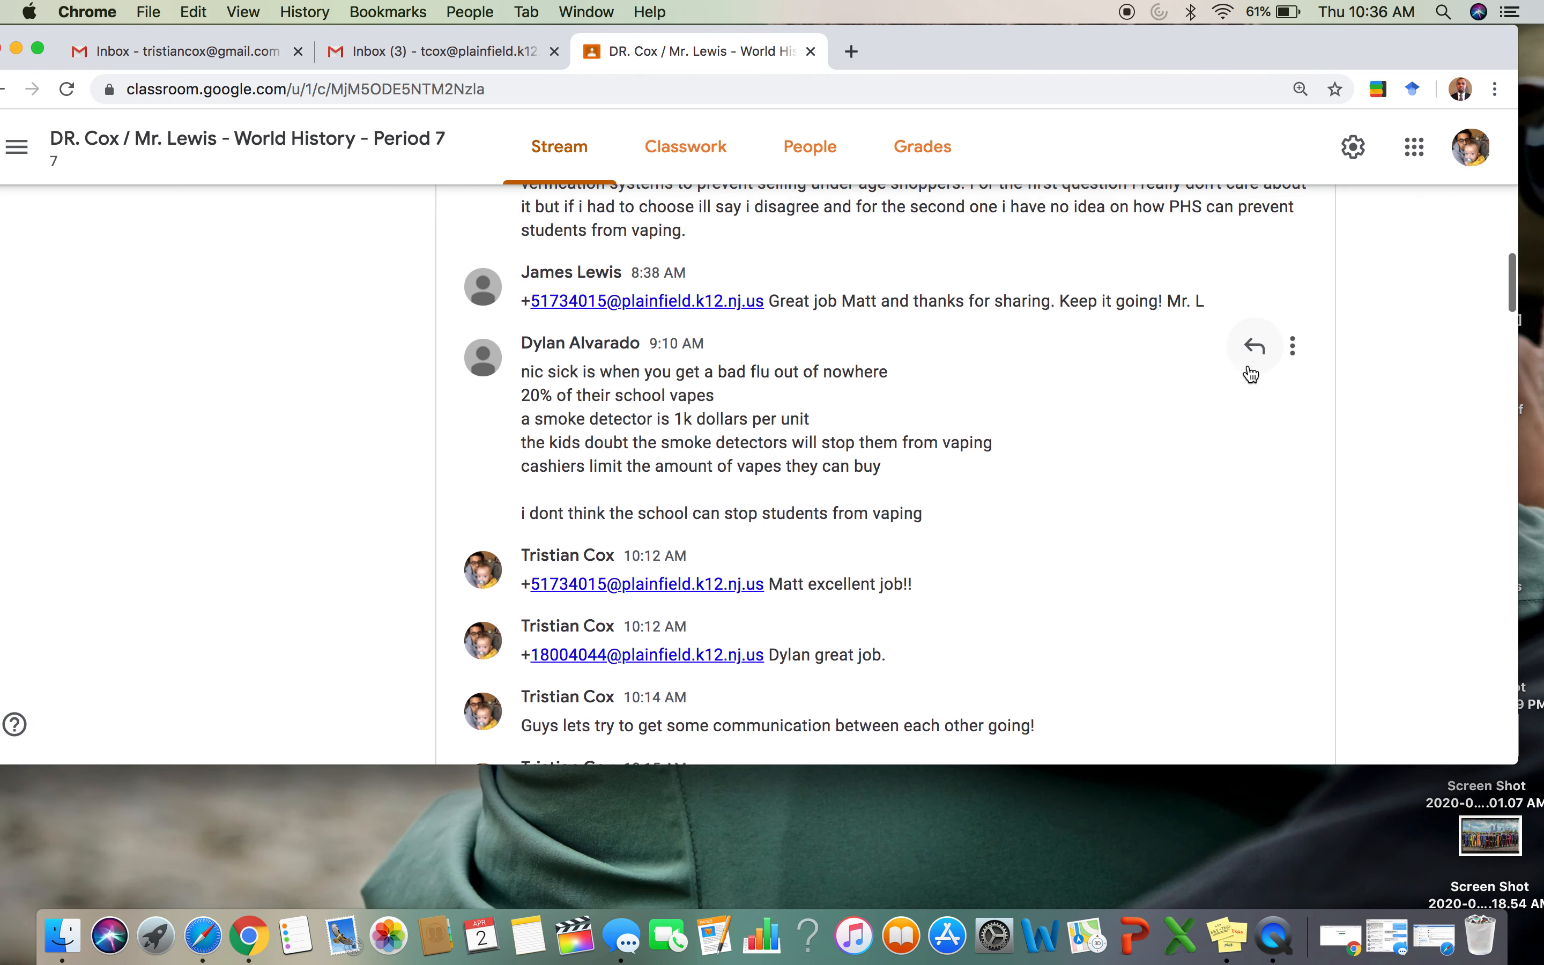
{"action": "scroll", "scroll_direction": "down", "scroll_amount": 3}
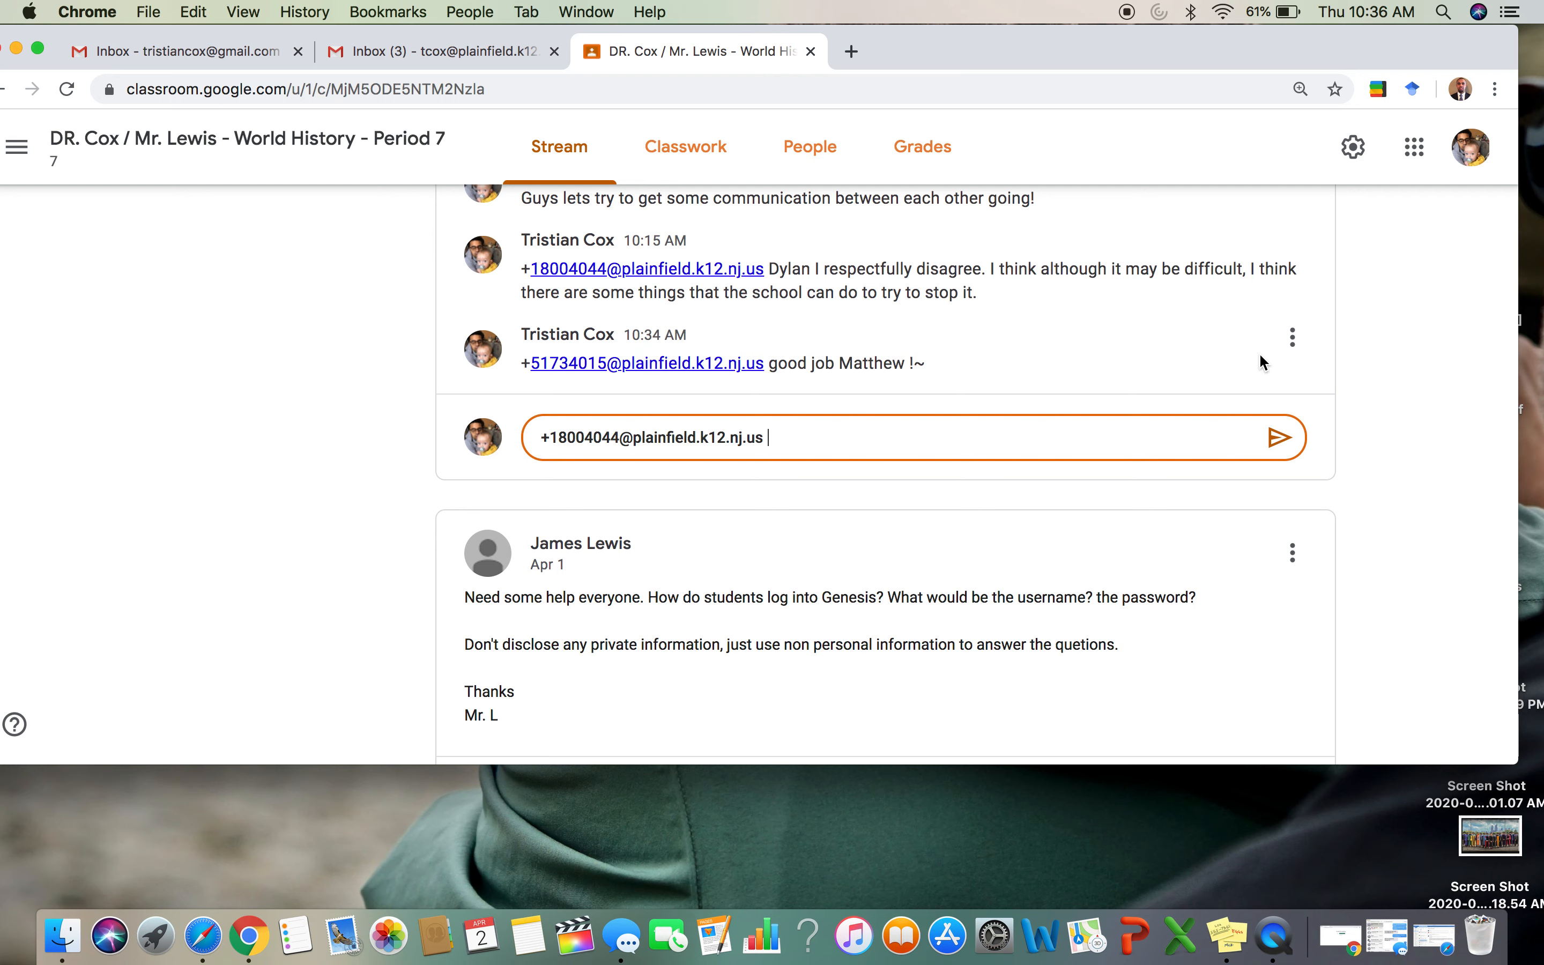
Step: Write 'Good Job Dylan' as the tagged reply to Dylan's comment and post it
{"action": "type", "text": "Good"}
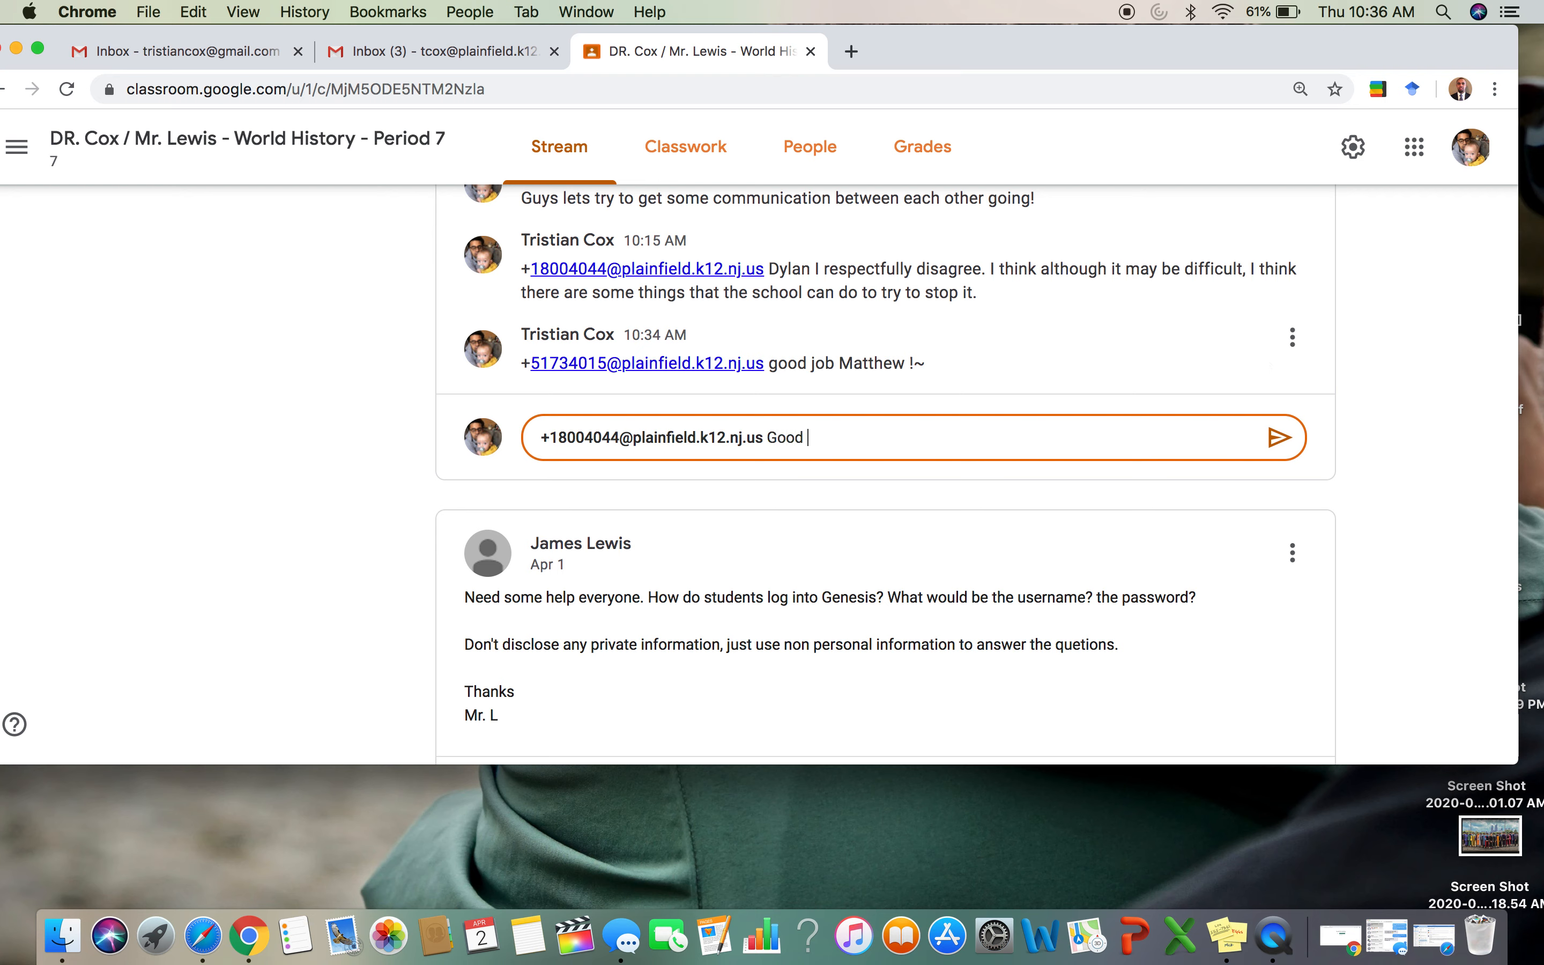
{"action": "type", "text": "Job DY"}
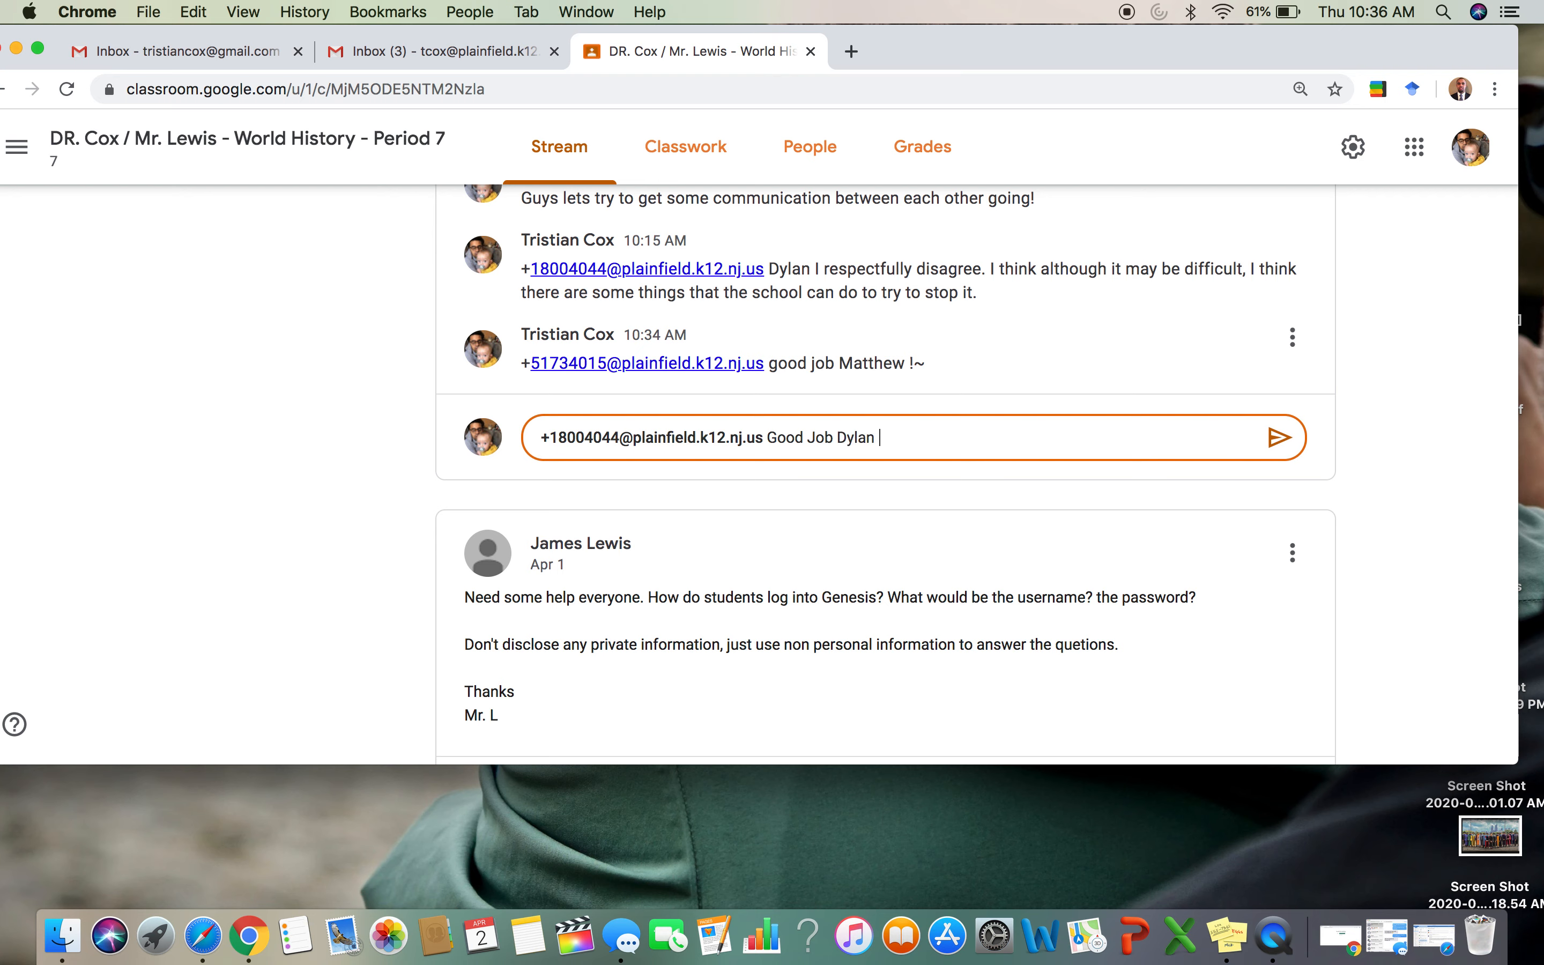
{"action": "left_click", "coordinate": [1278, 437]}
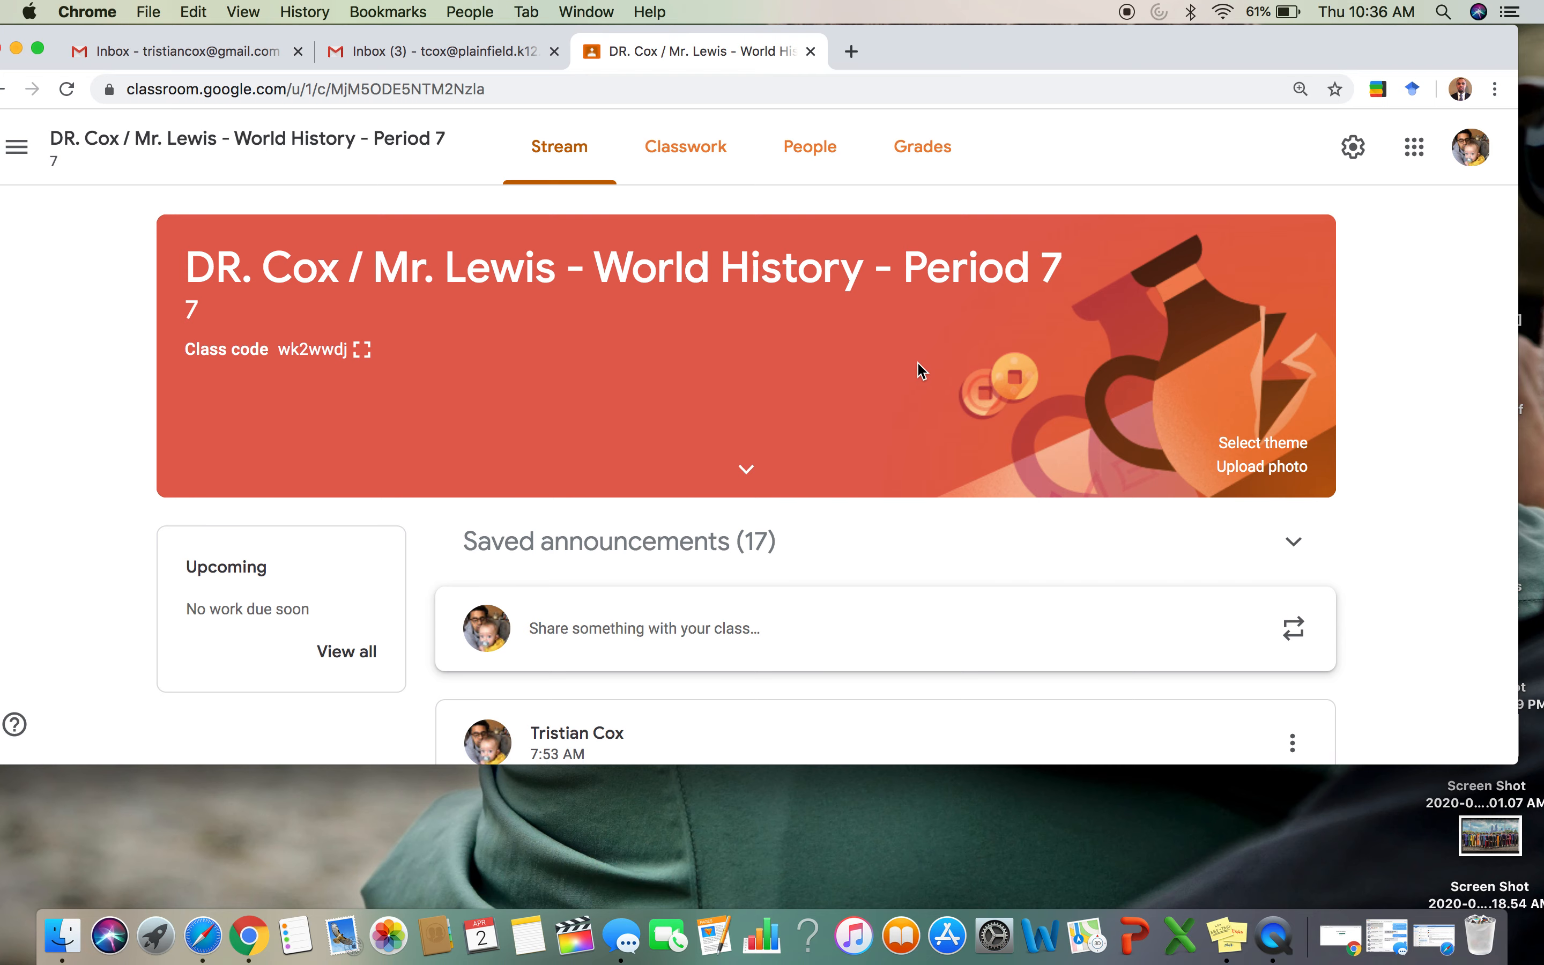
Step: Bring up the class navigation drawer listing all classes from the stream
{"action": "scroll", "scroll_direction": "down", "scroll_amount": 3}
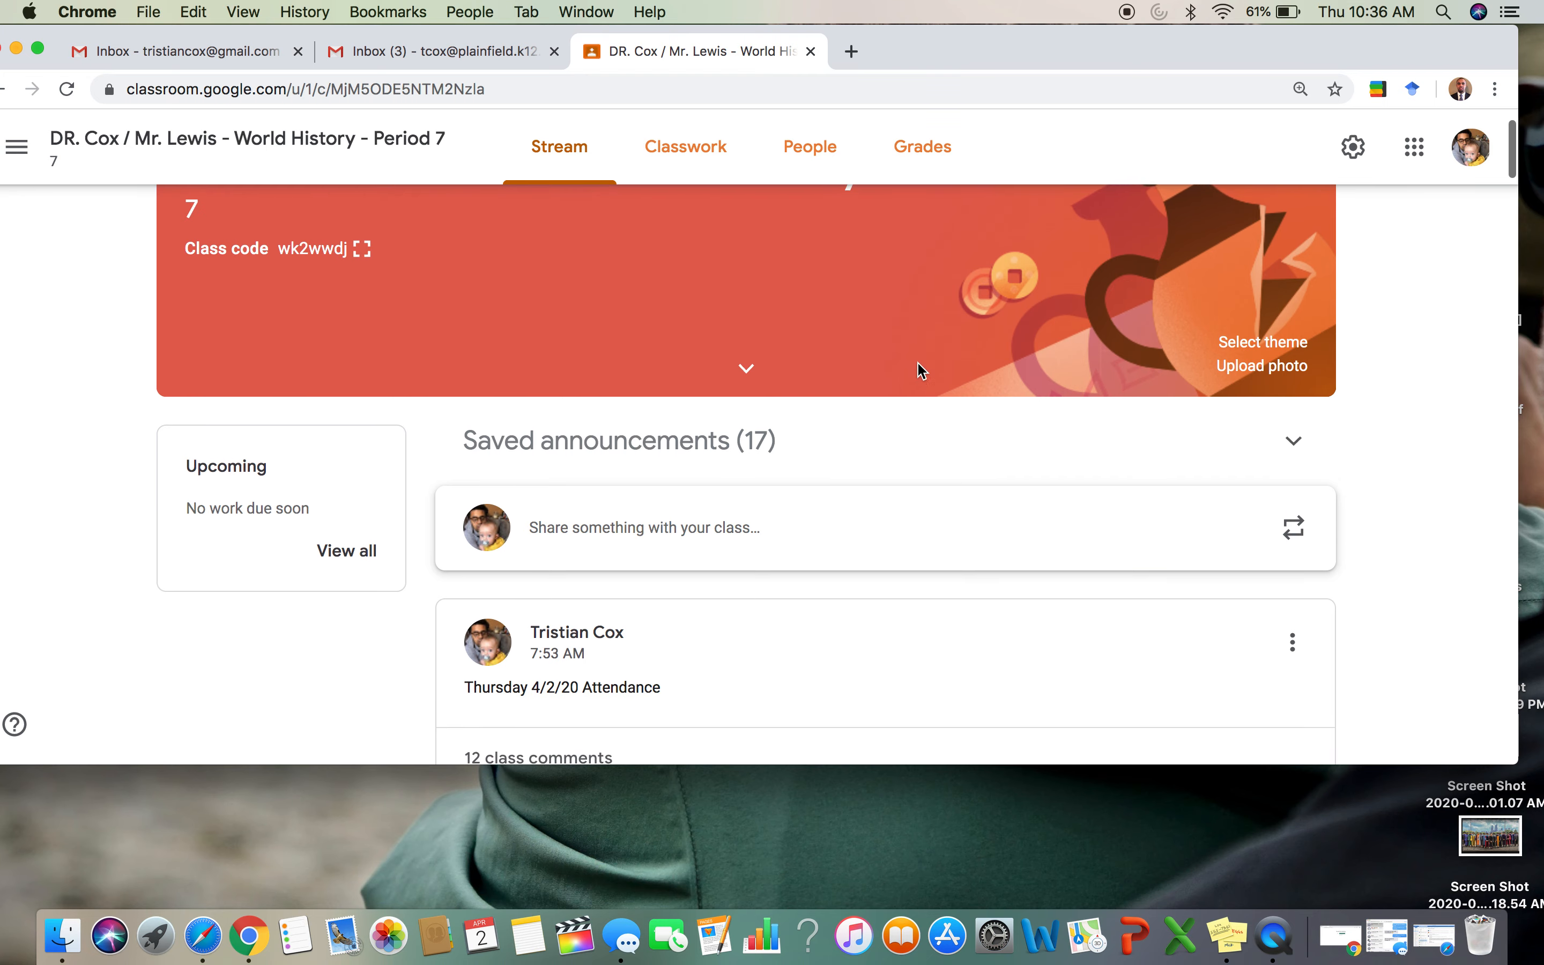
{"action": "scroll", "scroll_direction": "down", "scroll_amount": 3}
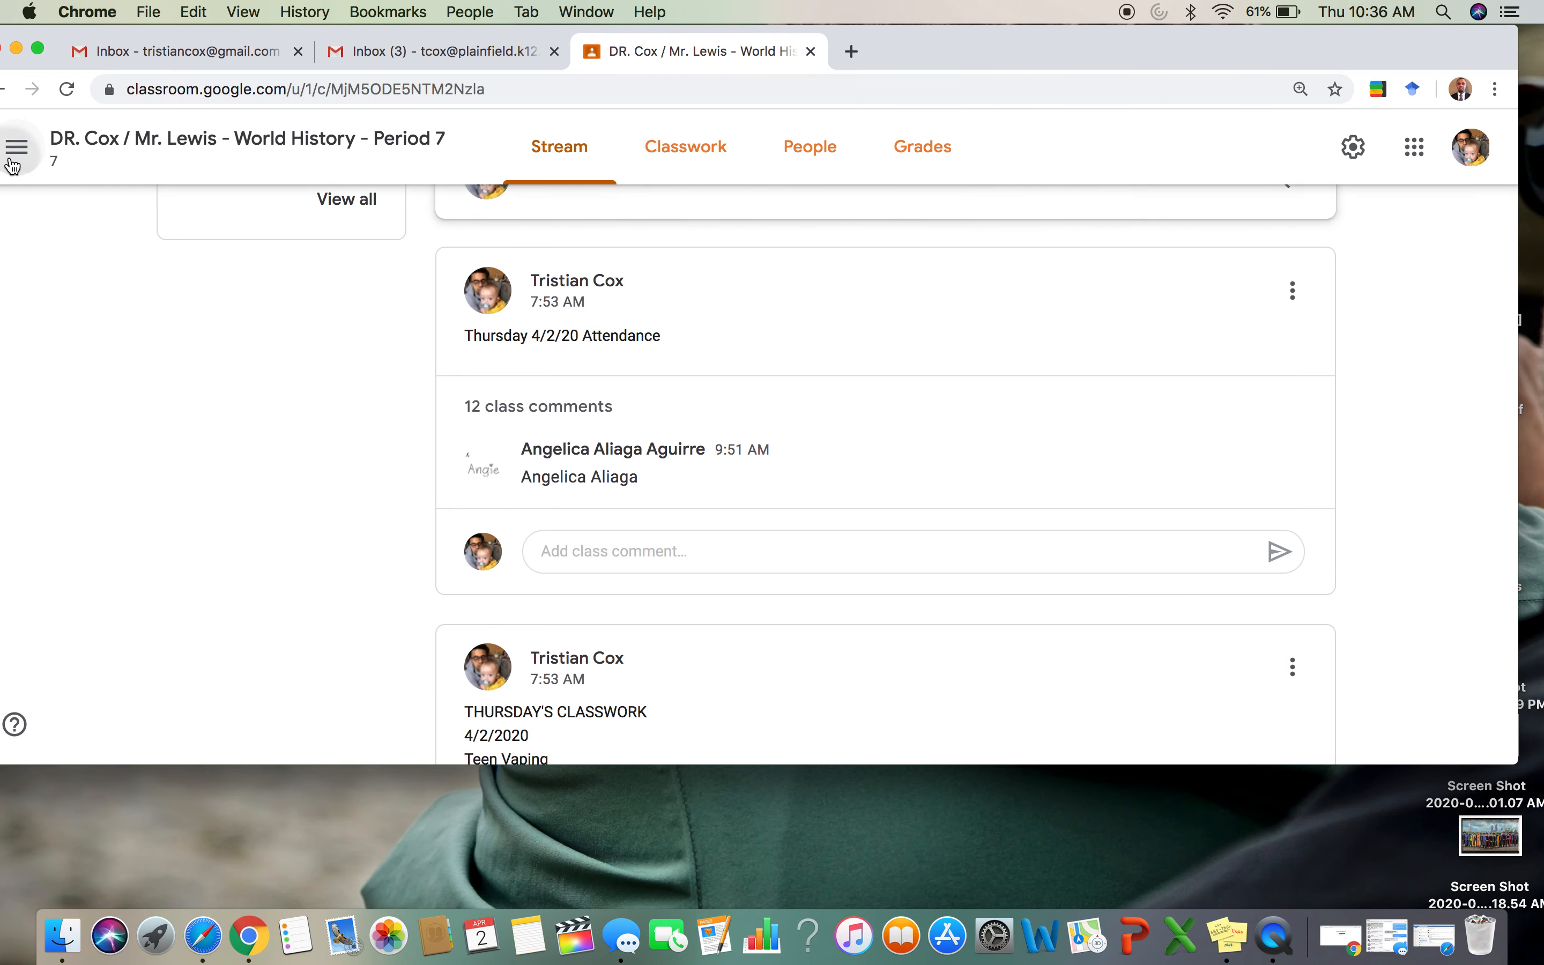
{"action": "left_click", "coordinate": [16, 145]}
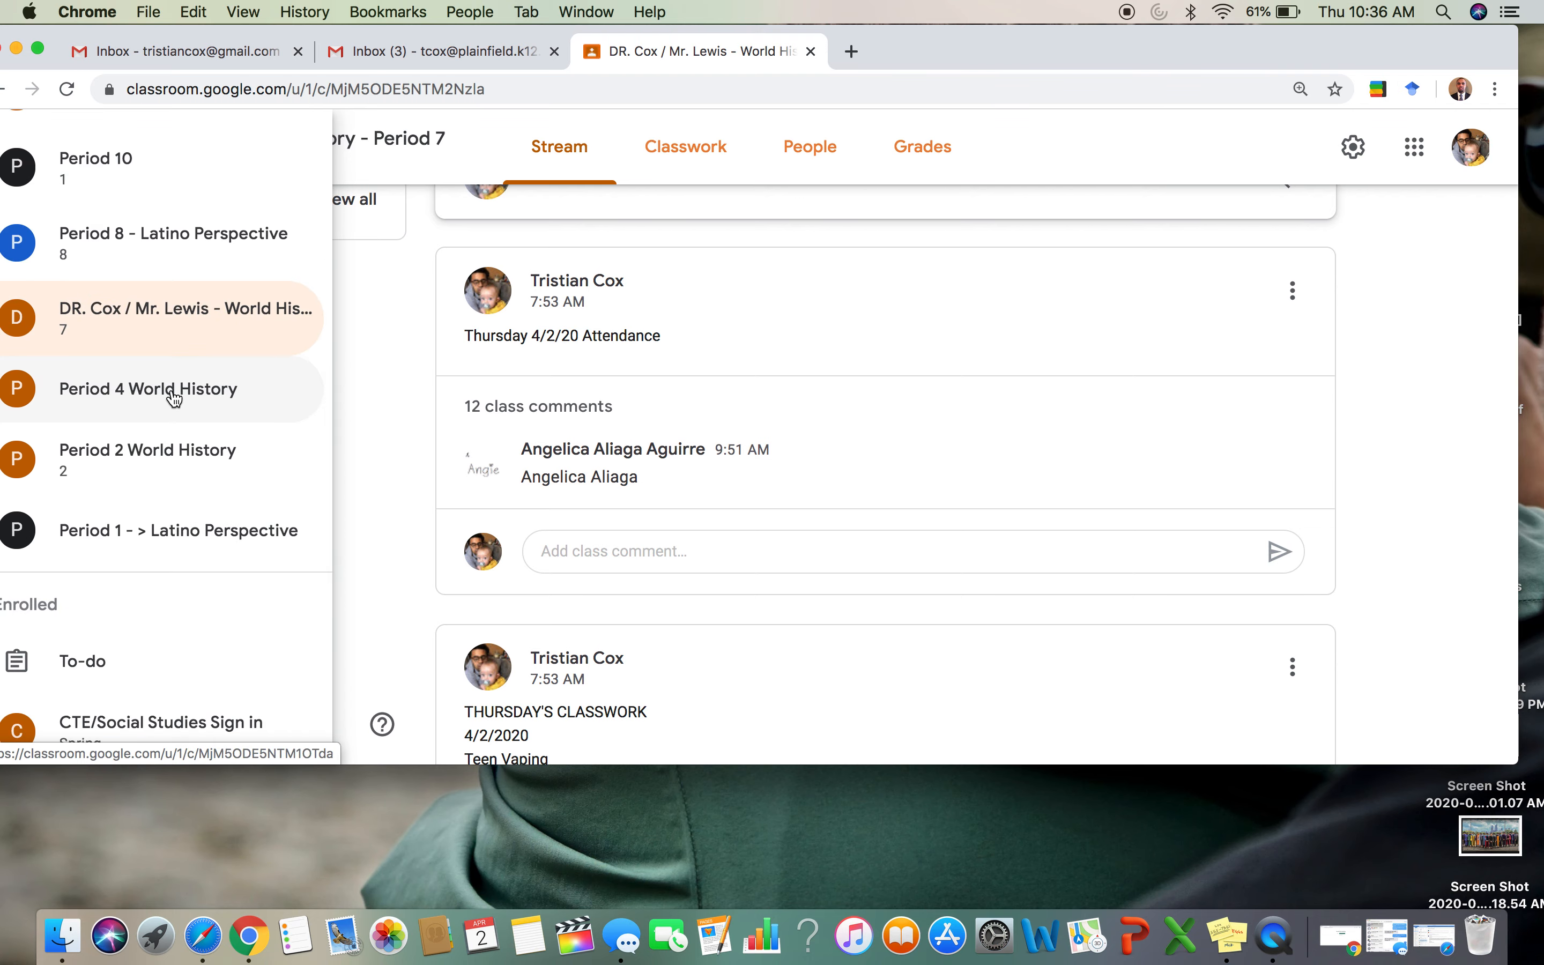
Step: Switch to the Period 4 World History class and scroll down its stream posts
{"action": "left_click", "coordinate": [147, 388]}
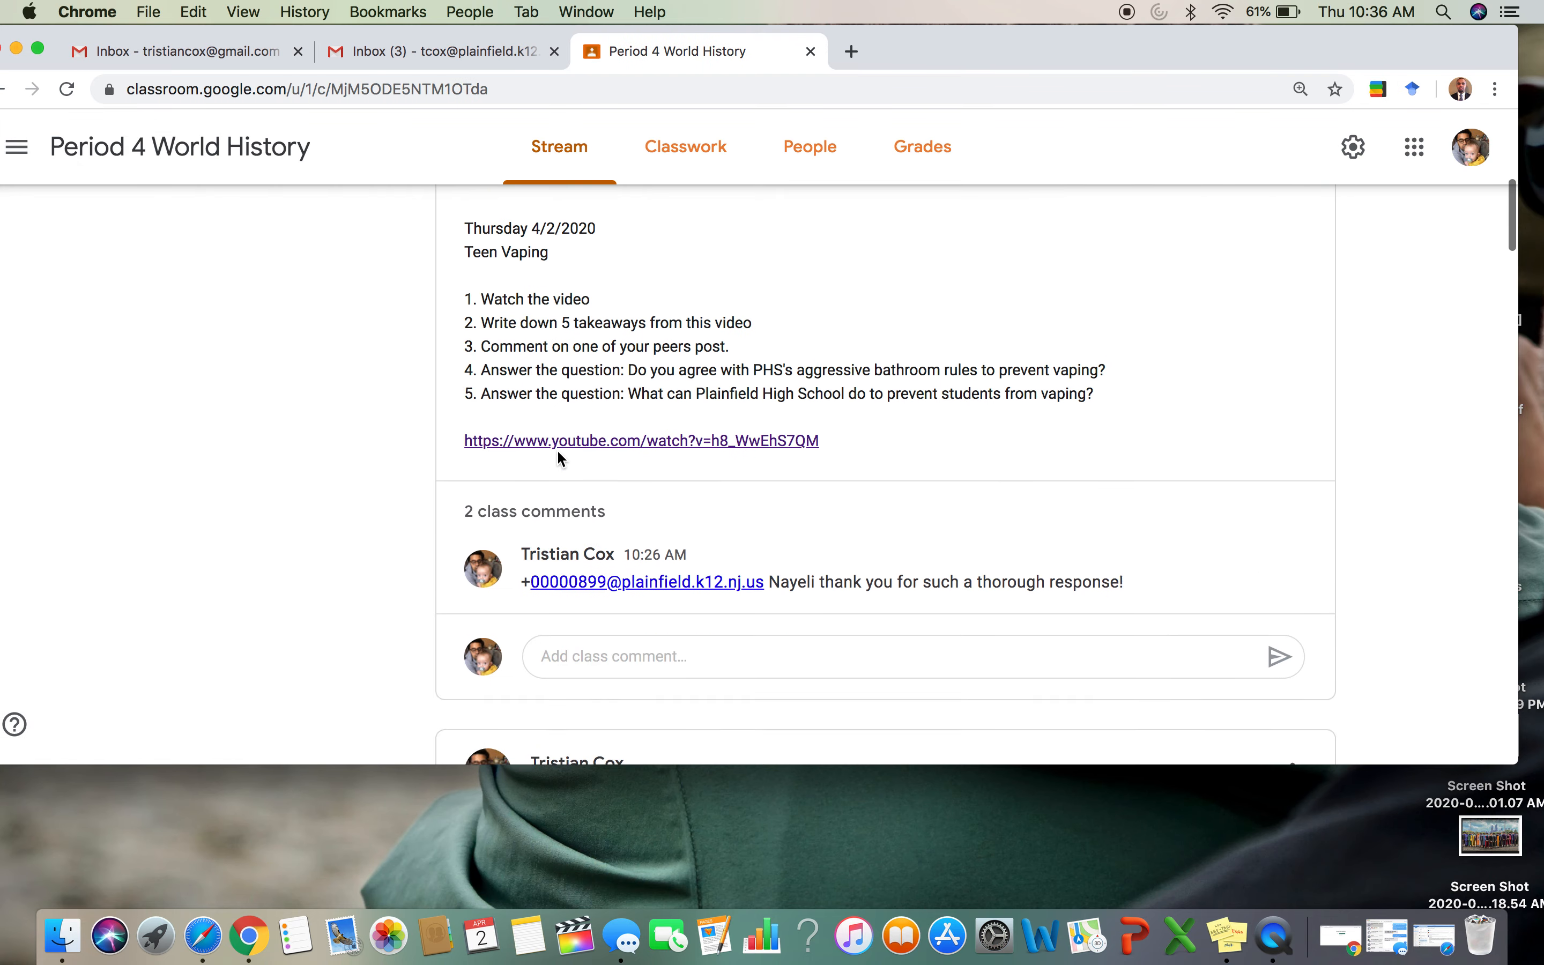
{"action": "scroll", "scroll_direction": "down", "scroll_amount": 3}
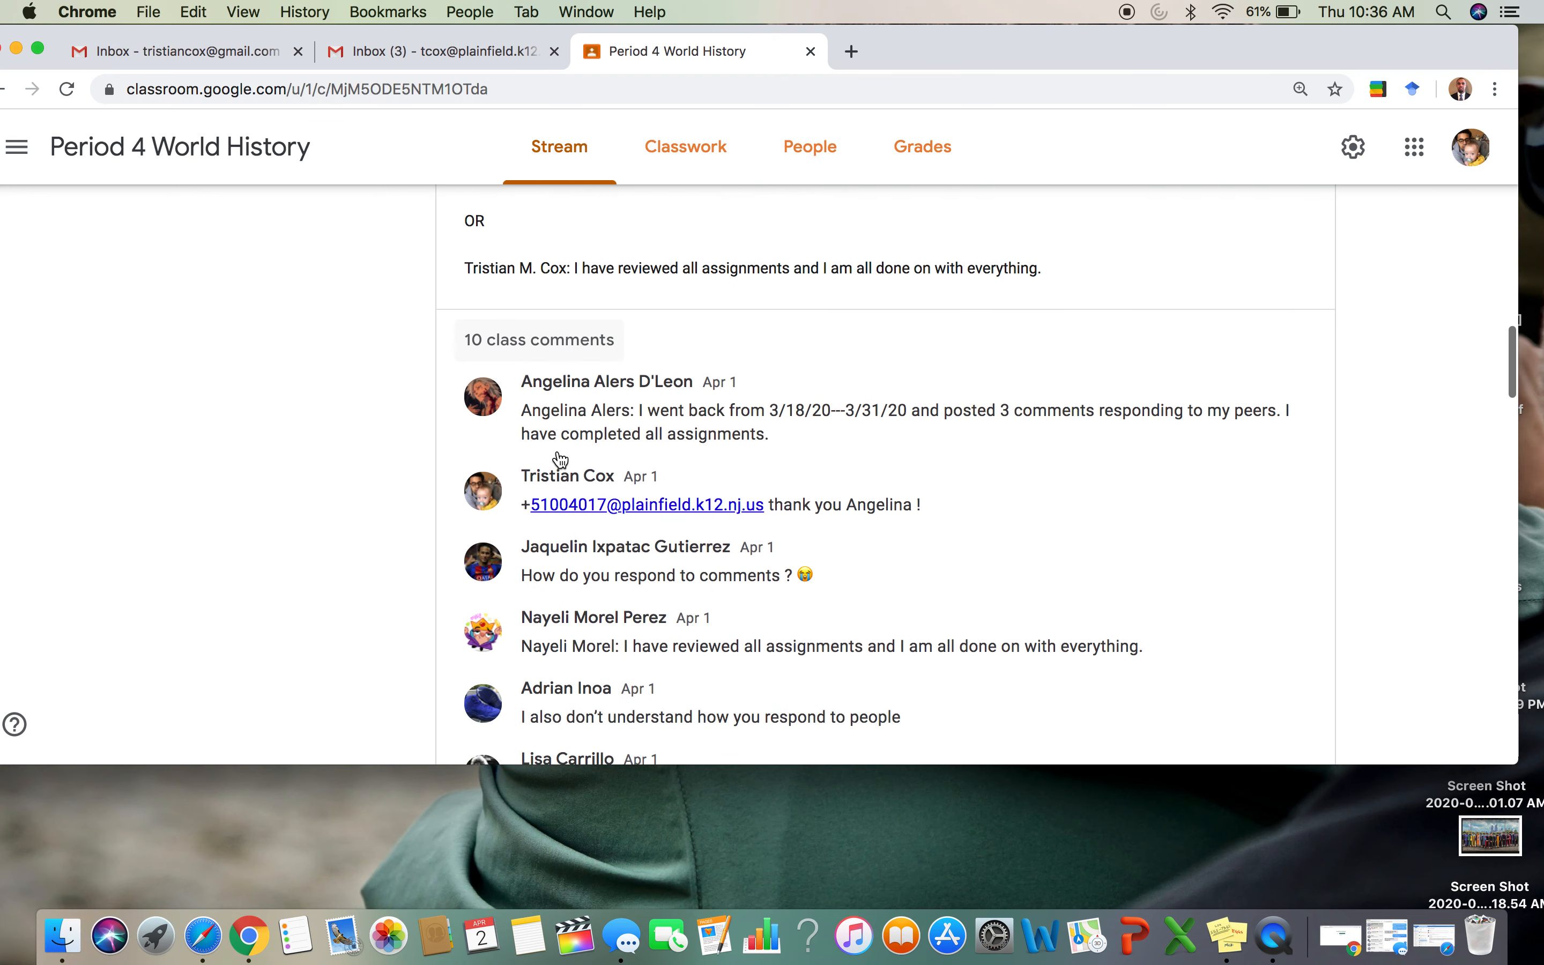
{"action": "scroll", "scroll_direction": "down", "scroll_amount": 3}
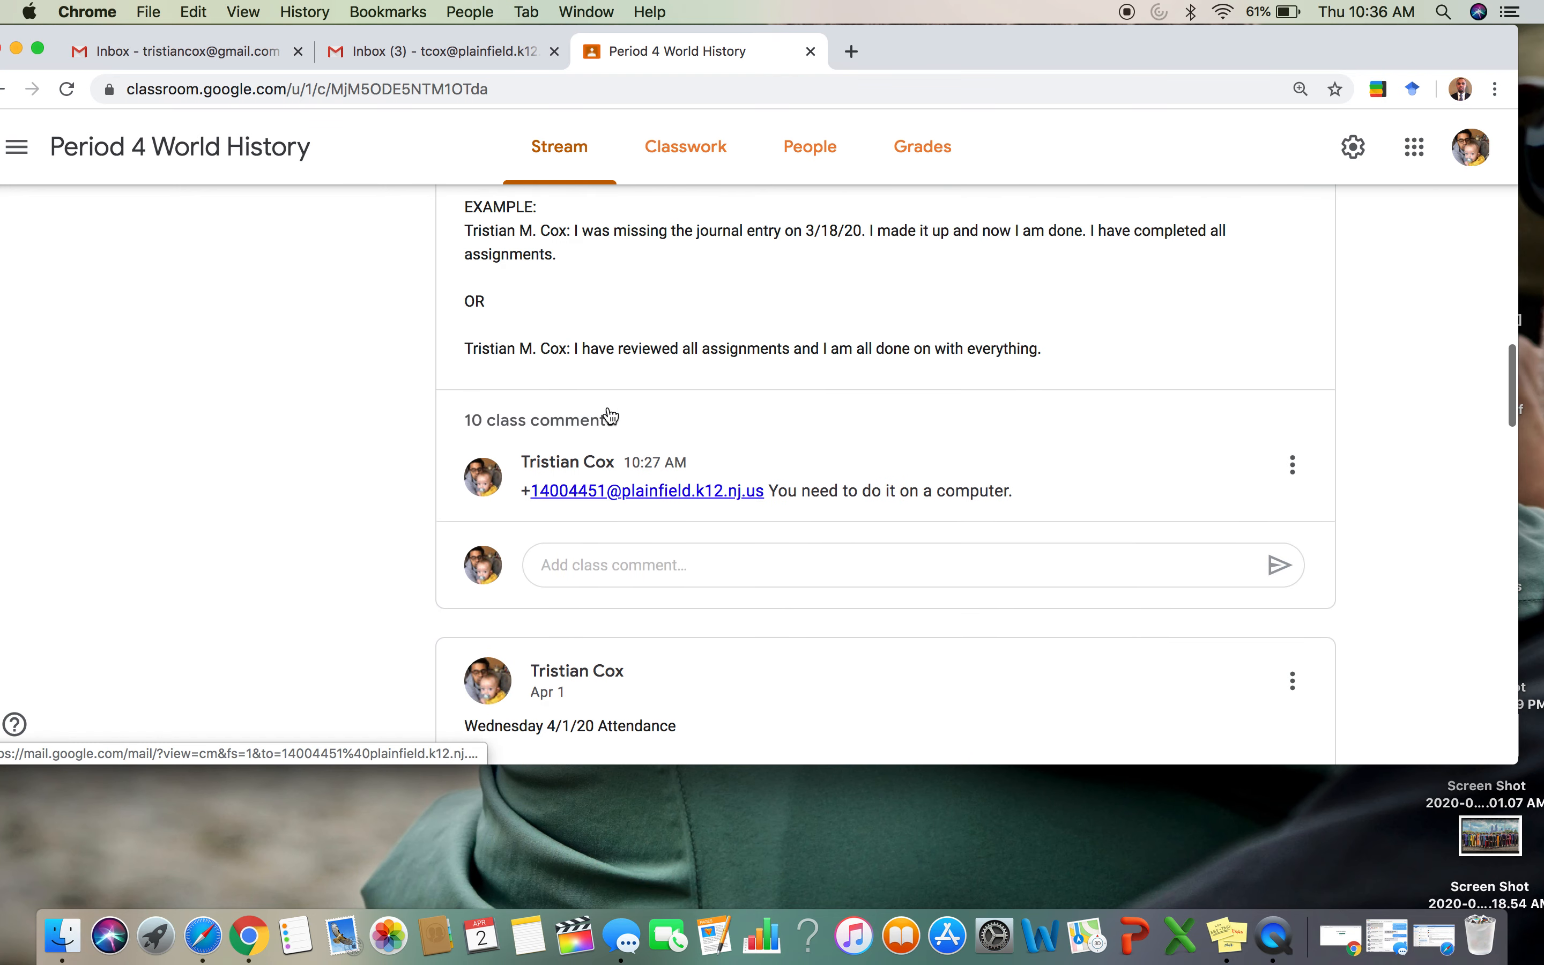
{"action": "scroll", "scroll_direction": "down", "scroll_amount": 3}
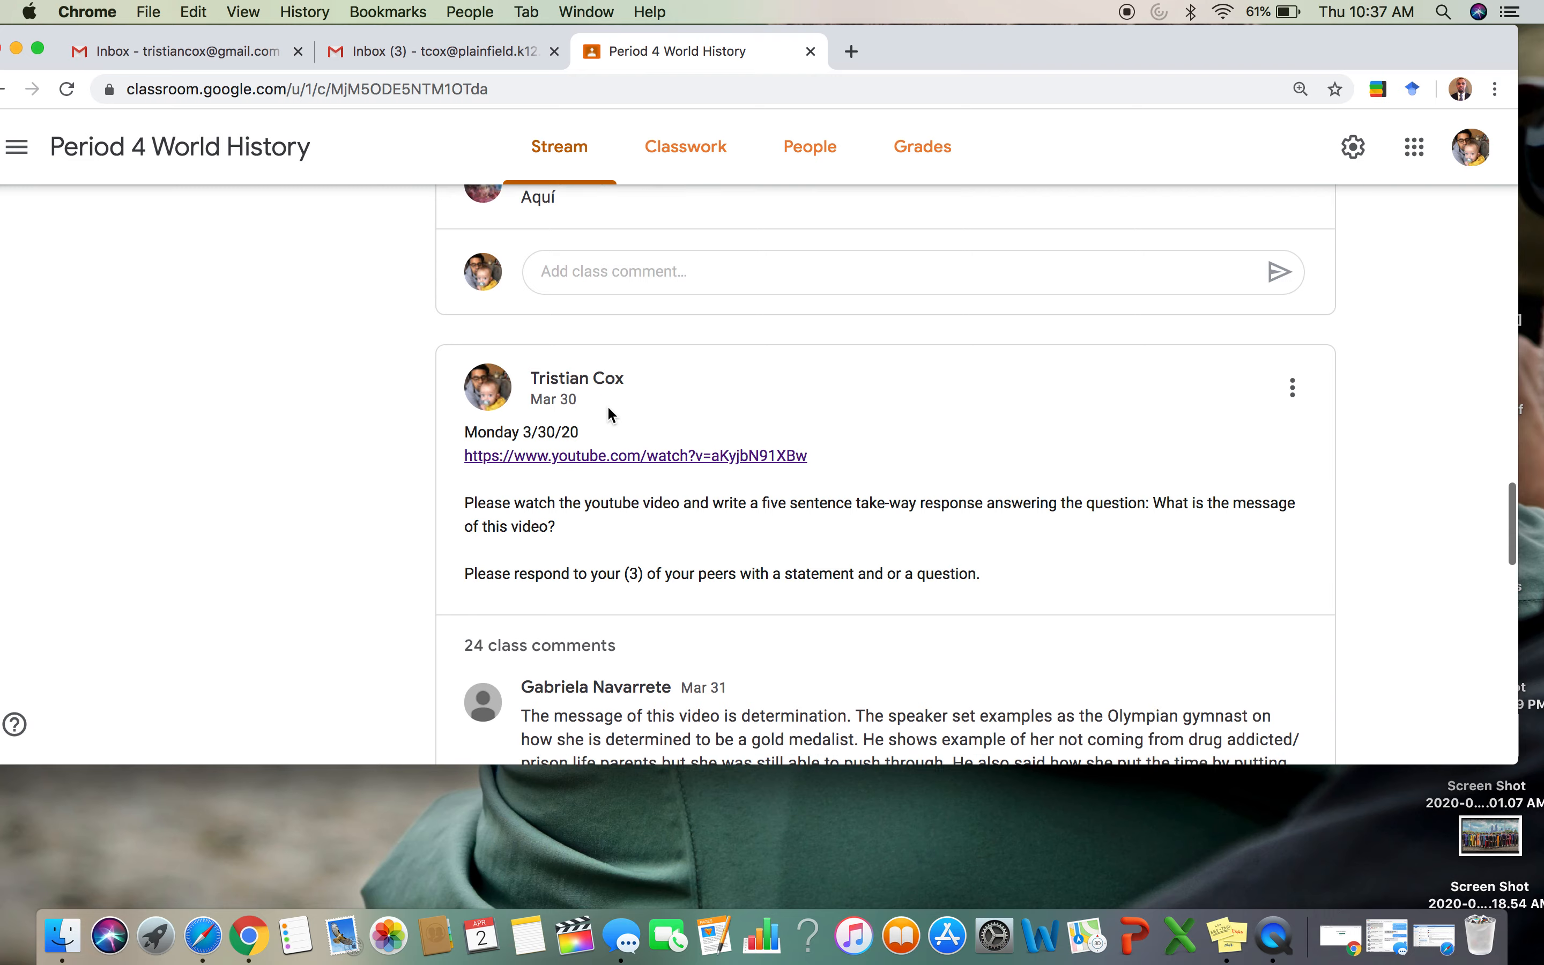
{"action": "scroll", "scroll_direction": "down", "scroll_amount": 3}
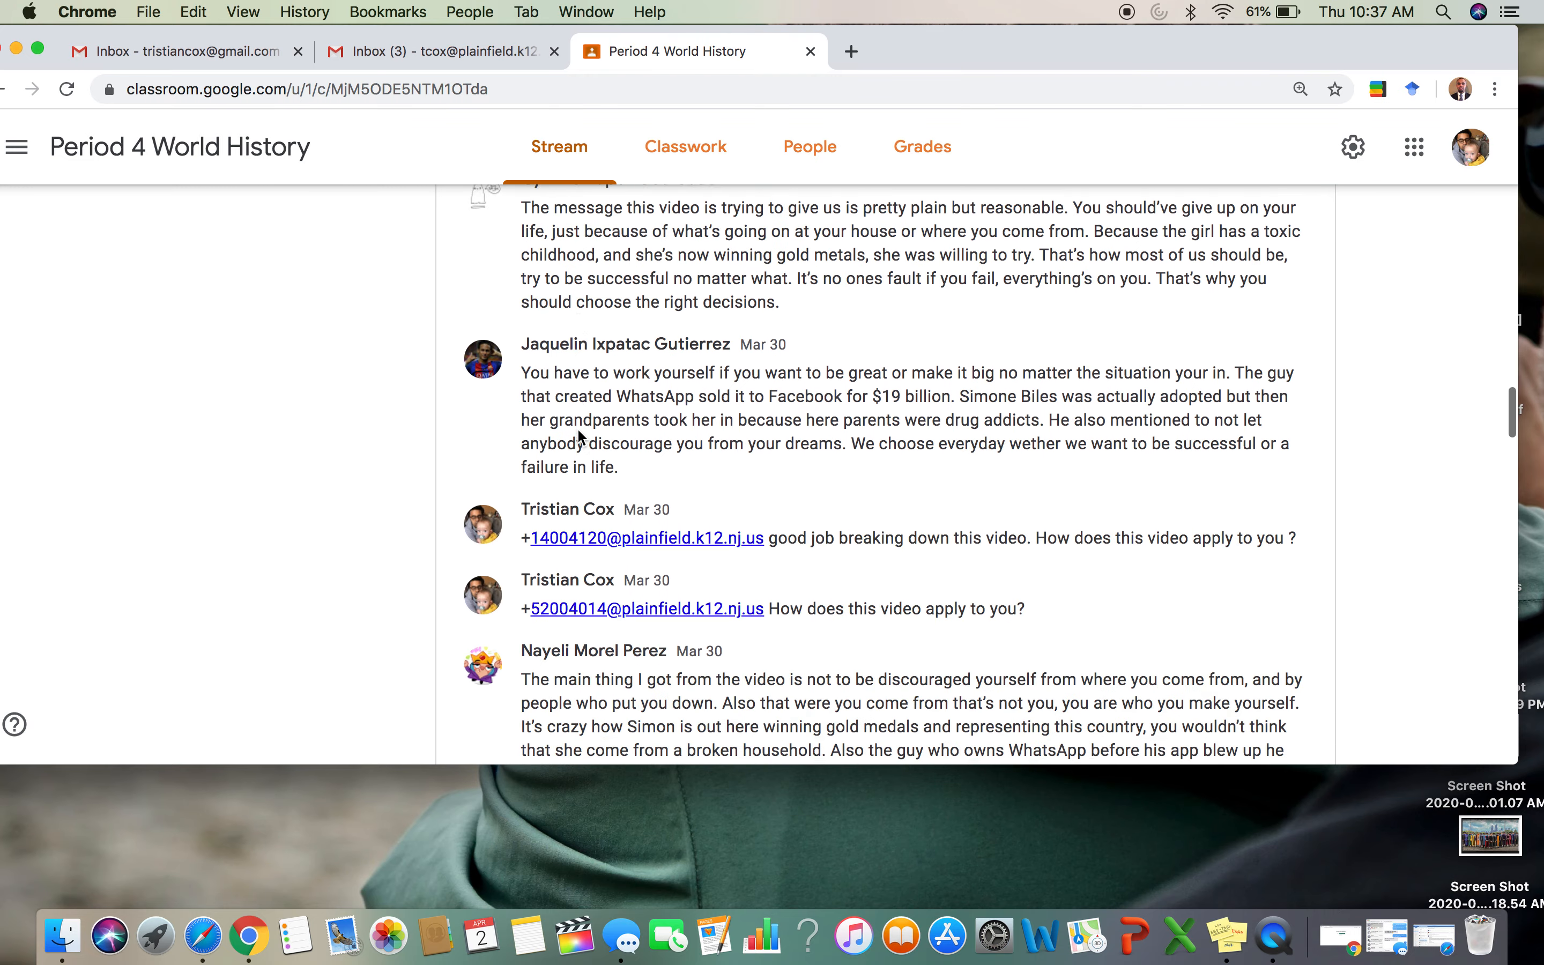
{"action": "scroll", "scroll_direction": "down", "scroll_amount": 3}
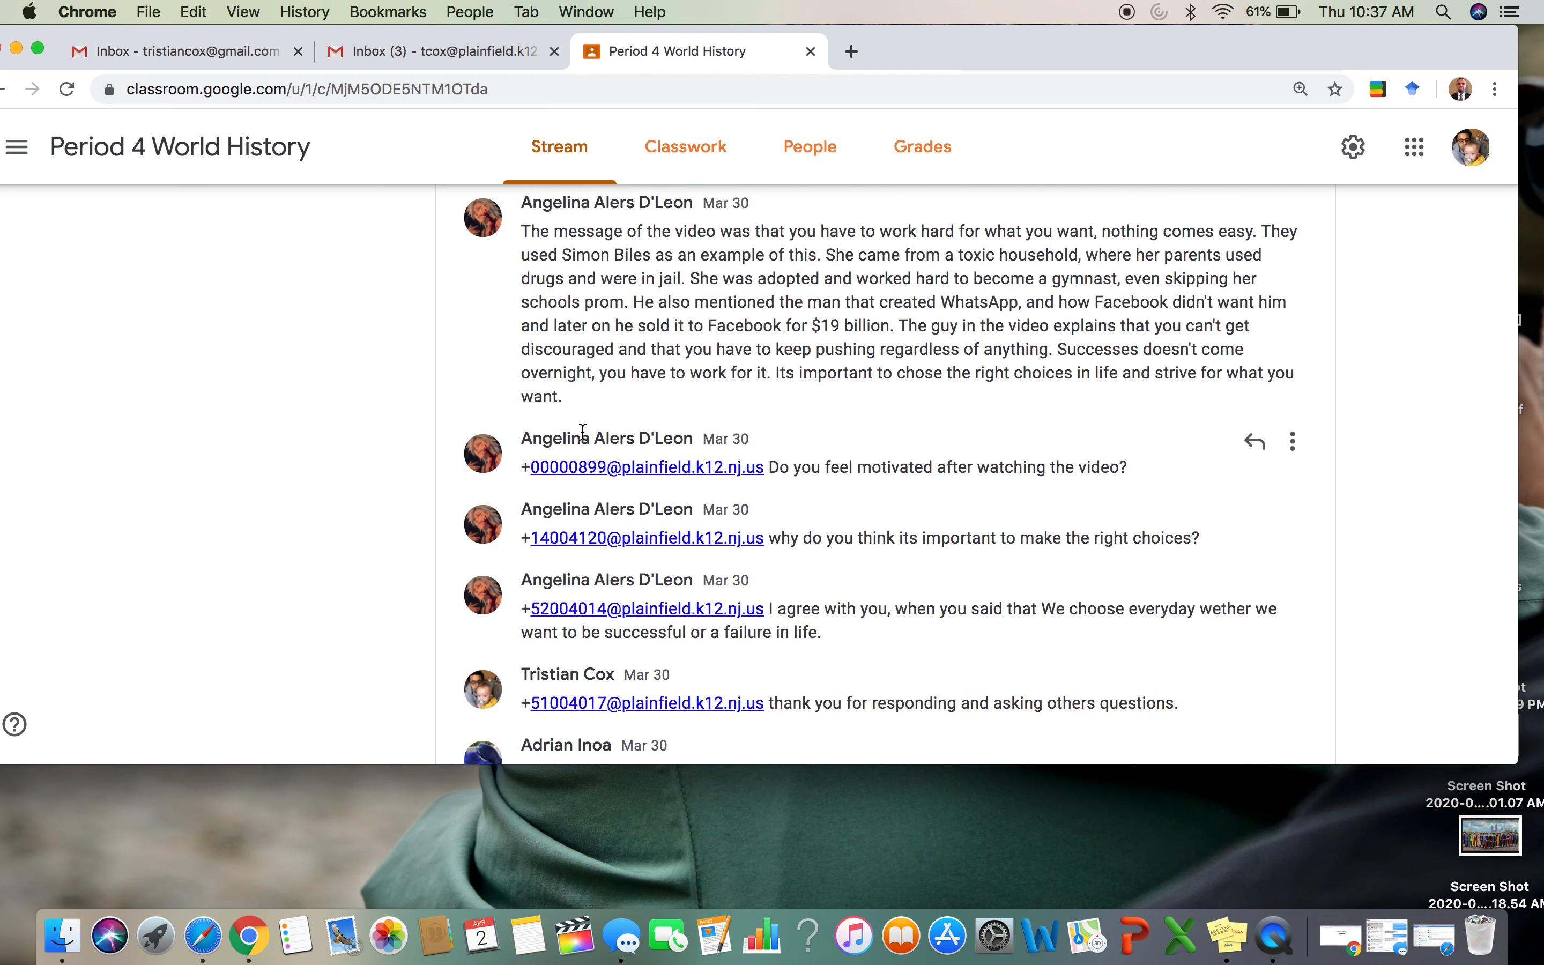
Step: Scroll through the 24 class comments on the March 30 YouTube video post
{"action": "scroll", "scroll_direction": "down", "scroll_amount": 3}
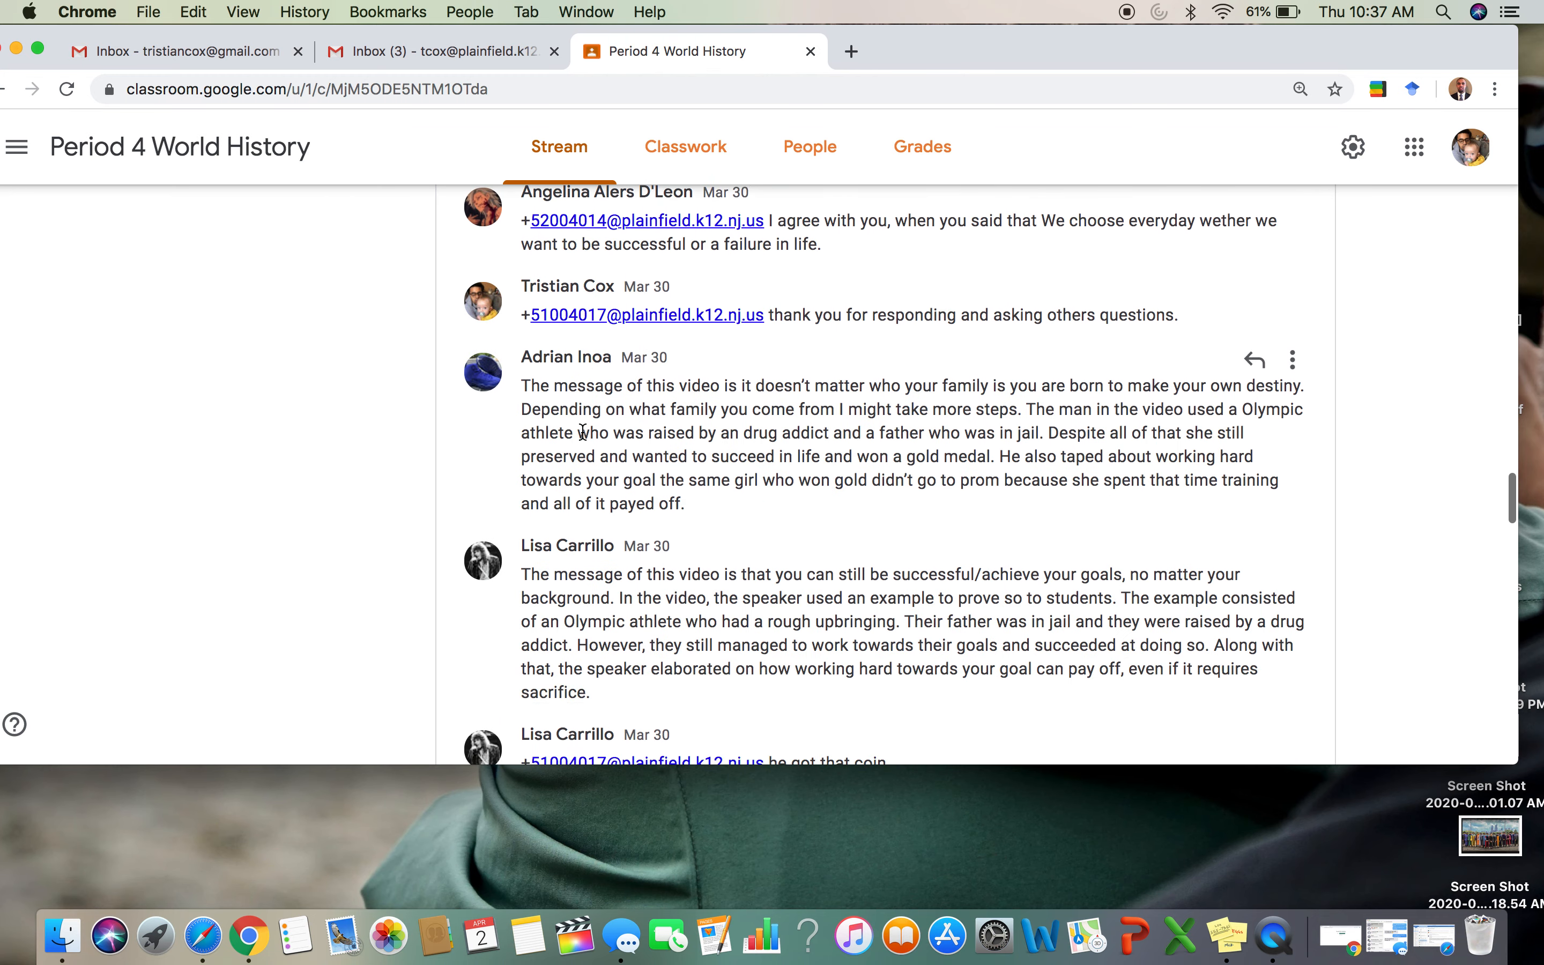
{"action": "scroll", "scroll_direction": "down", "scroll_amount": 3}
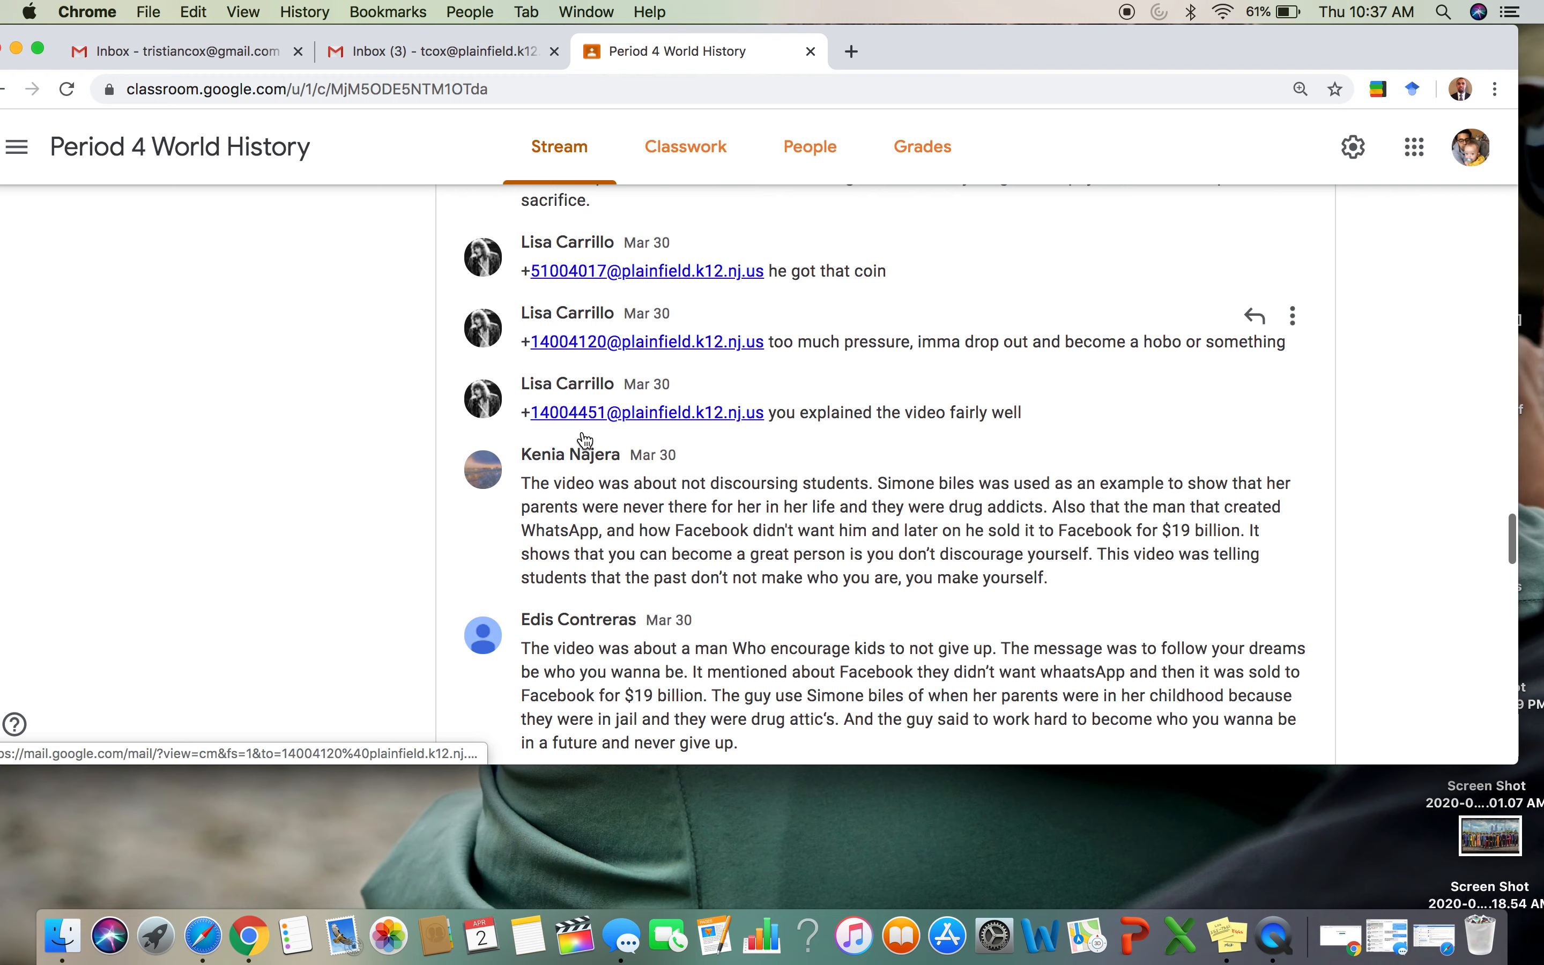
{"action": "scroll", "scroll_direction": "down", "scroll_amount": 3}
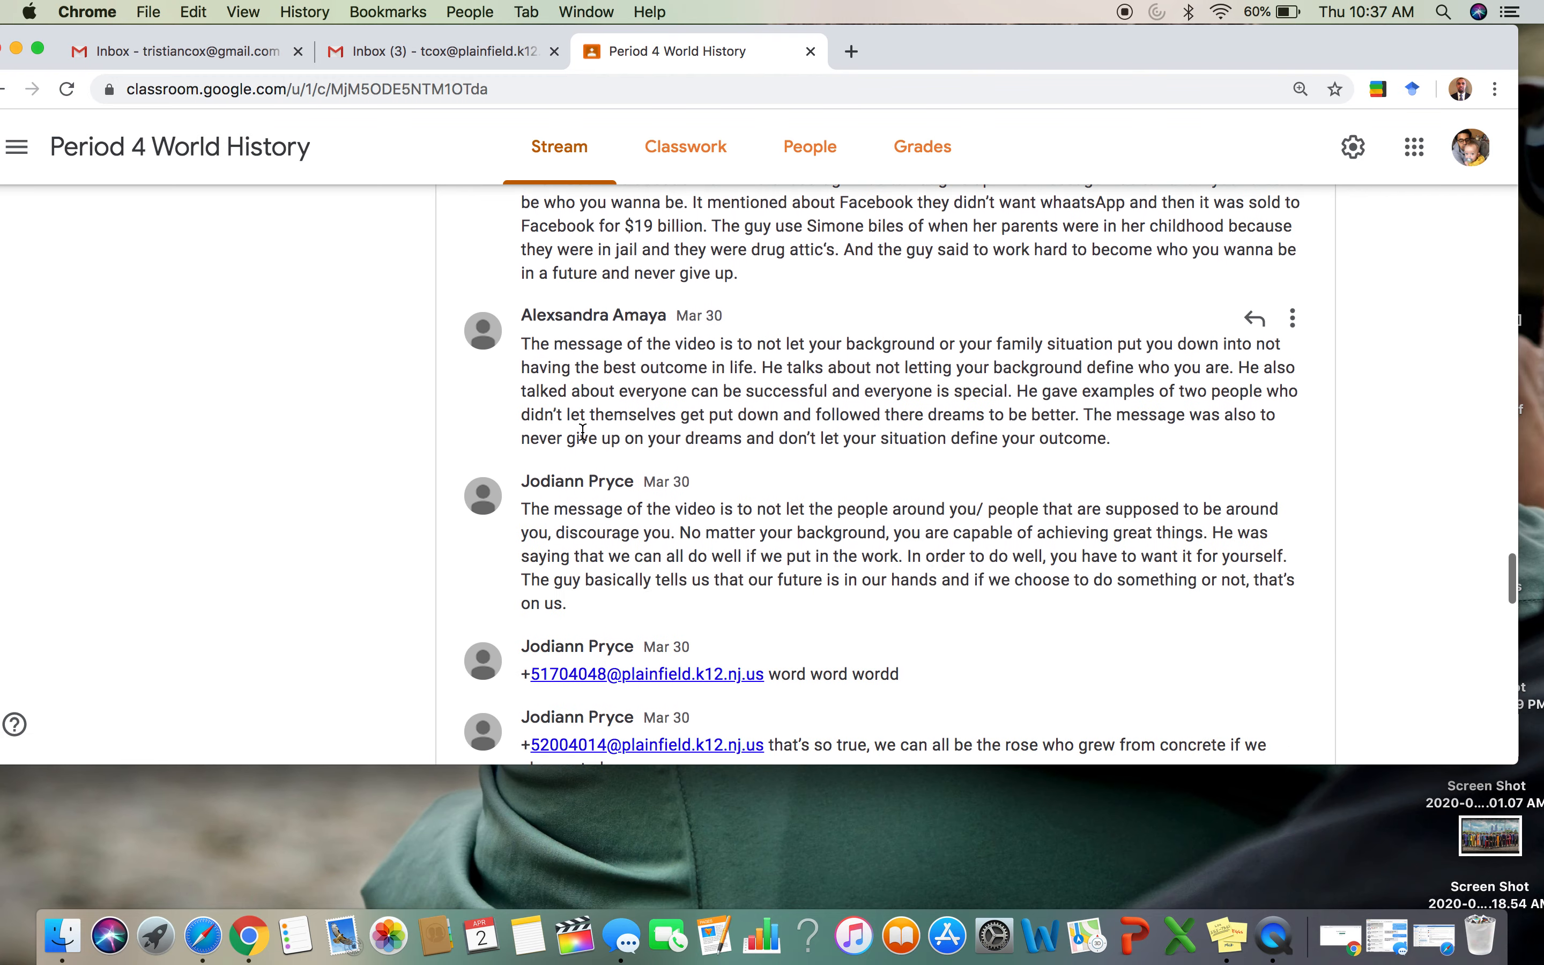
{"action": "scroll", "scroll_direction": "down", "scroll_amount": 3}
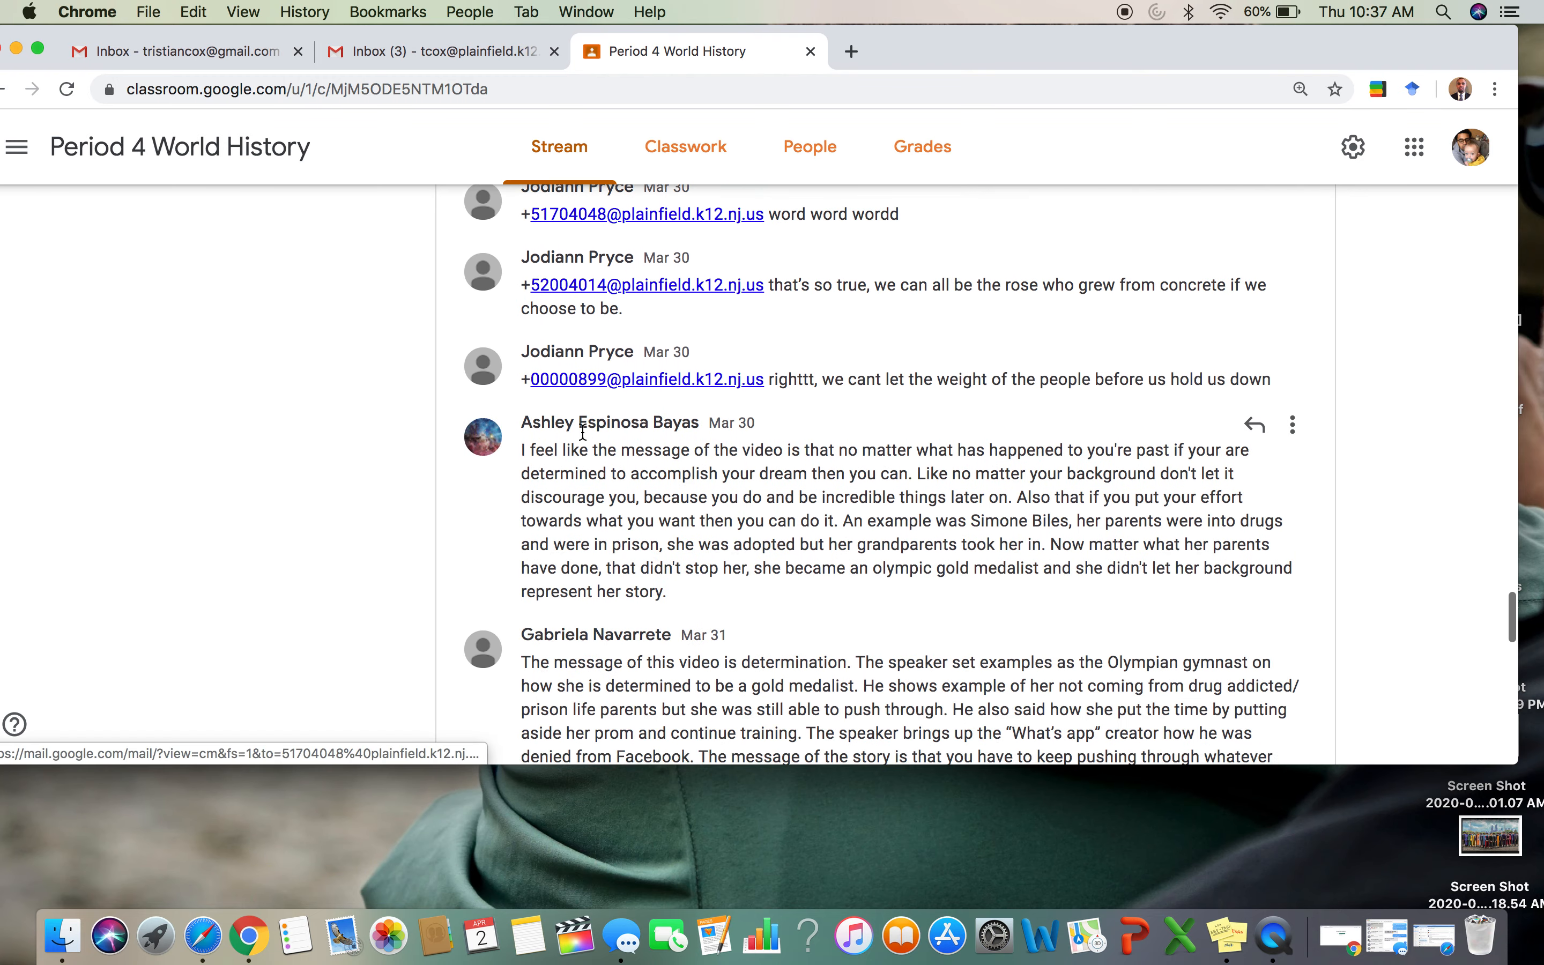
{"action": "scroll", "scroll_direction": "down", "scroll_amount": 3}
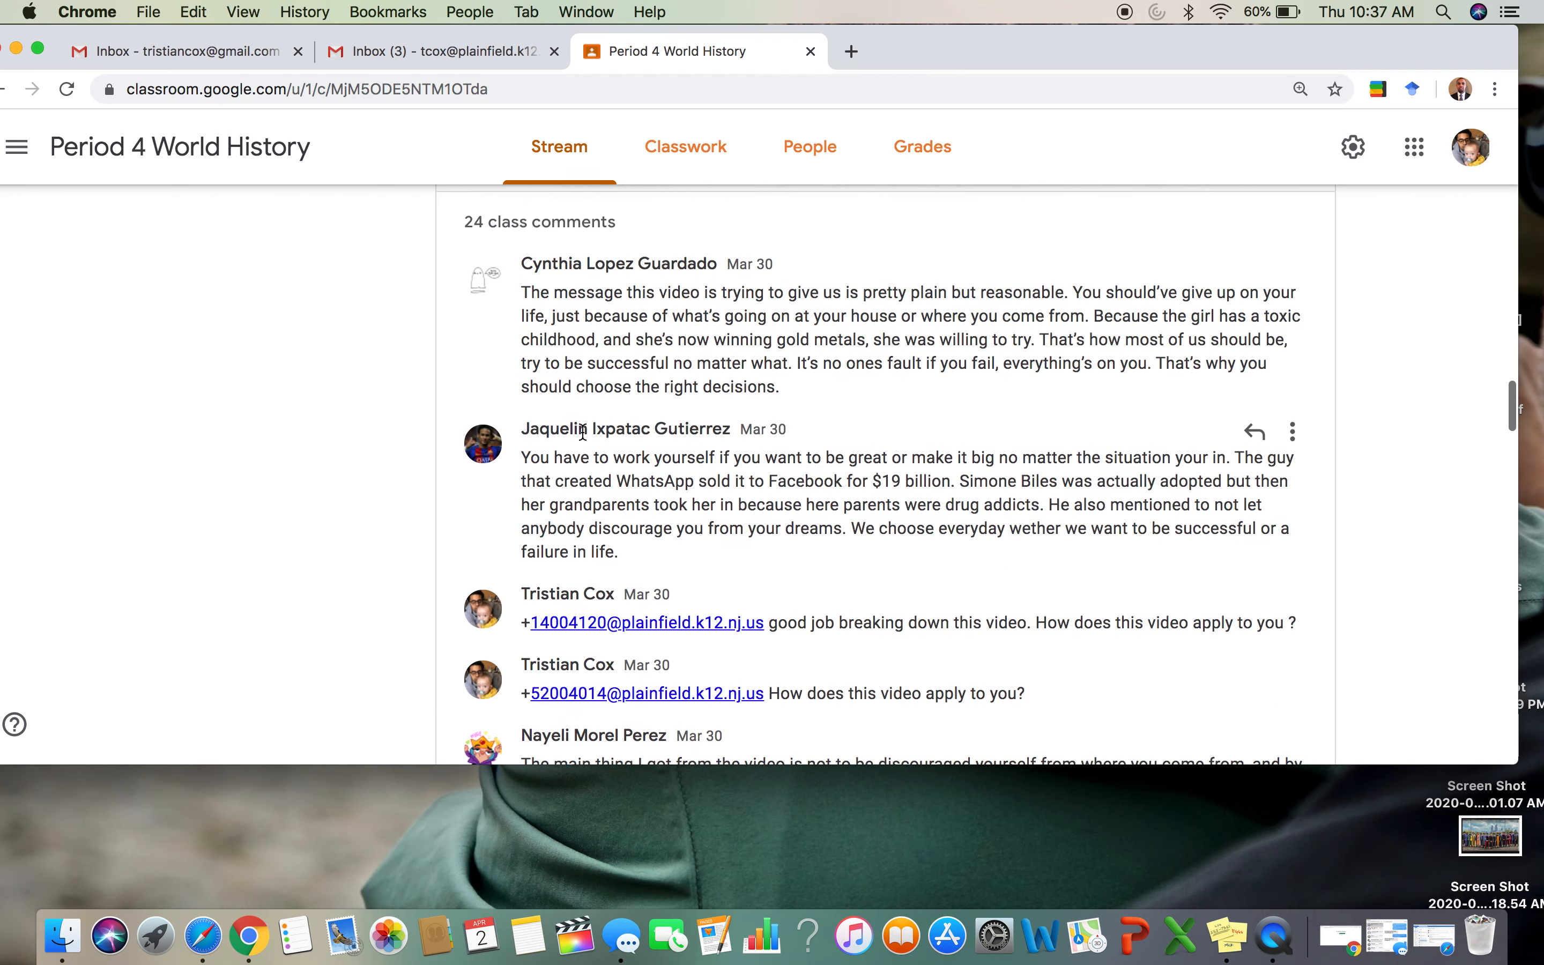
{"action": "mouse_move", "coordinate": [480, 659]}
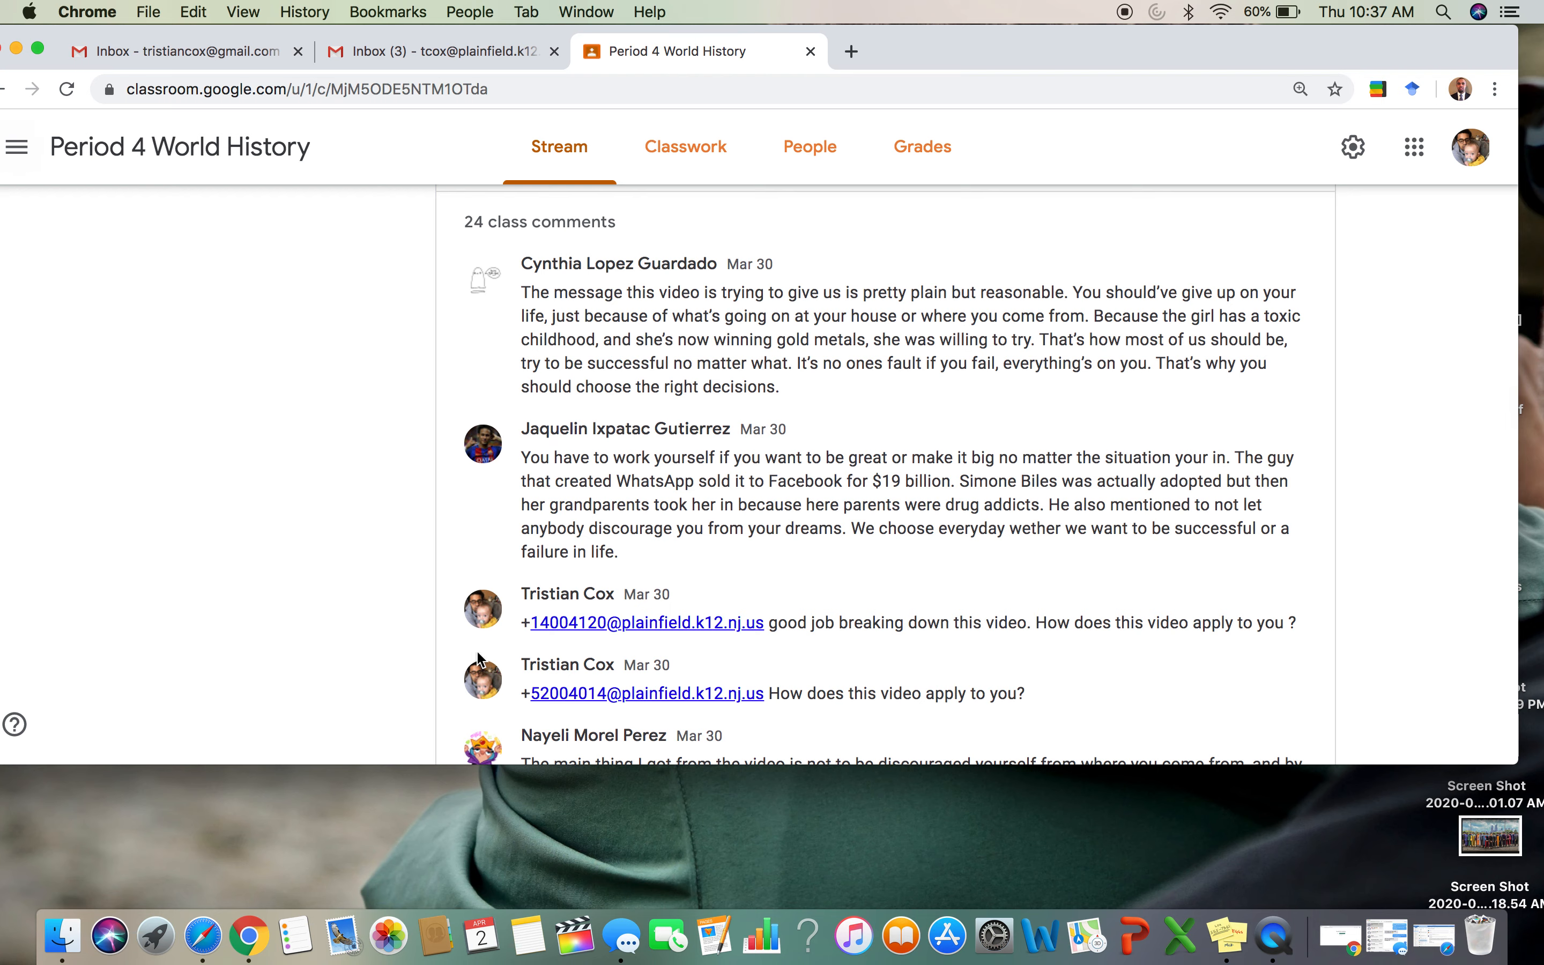